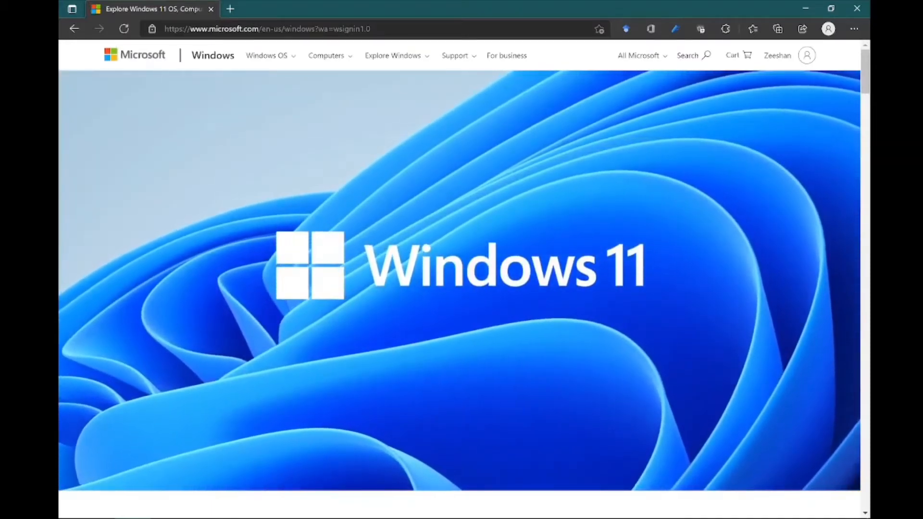
- Scroll down through the Windows 11 page before heading to the Microsoft home page
scroll("down", 3)
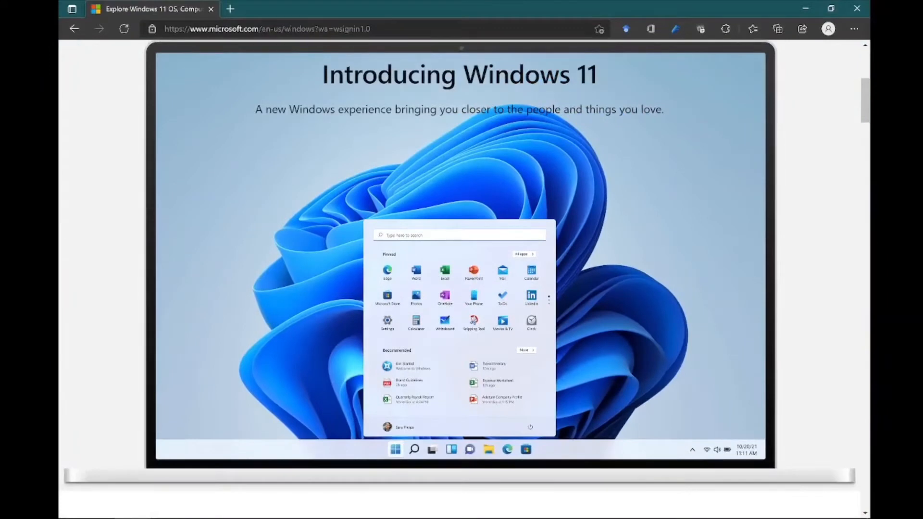
scroll("down", 3)
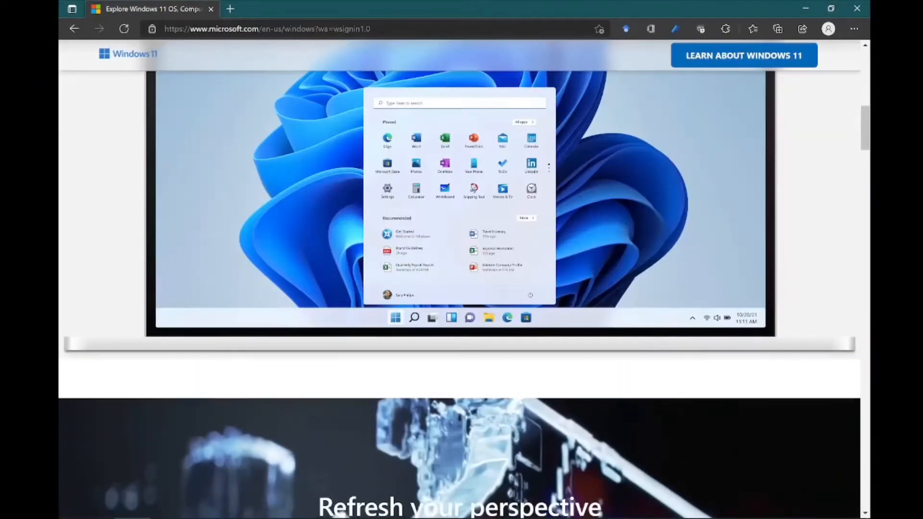
scroll("down", 3)
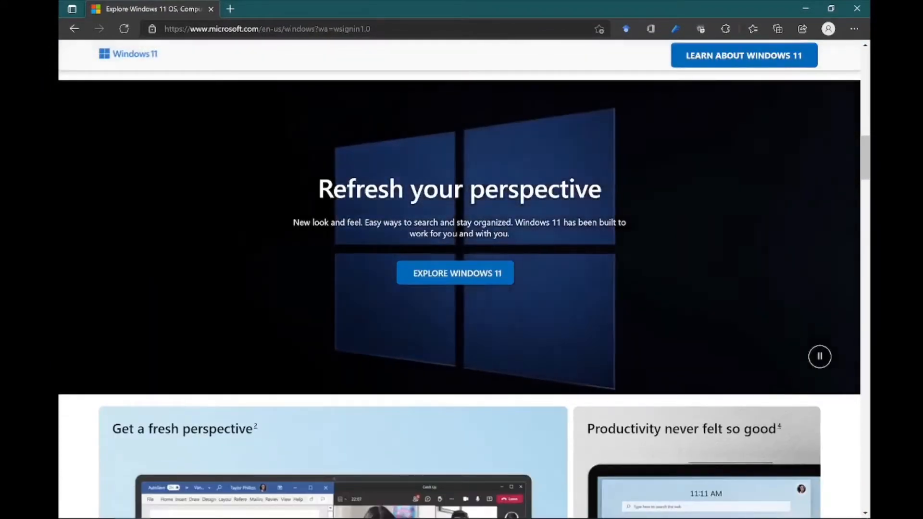
scroll("down", 3)
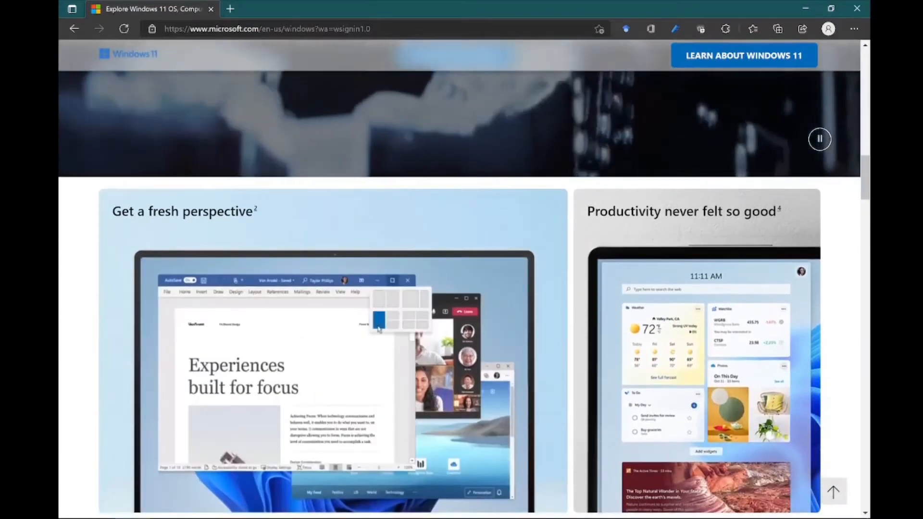
scroll("down", 3)
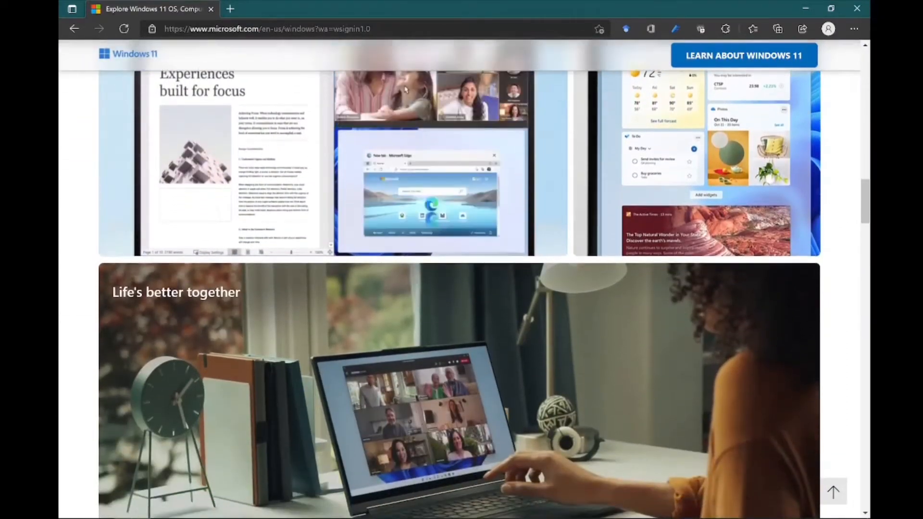
scroll("down", 3)
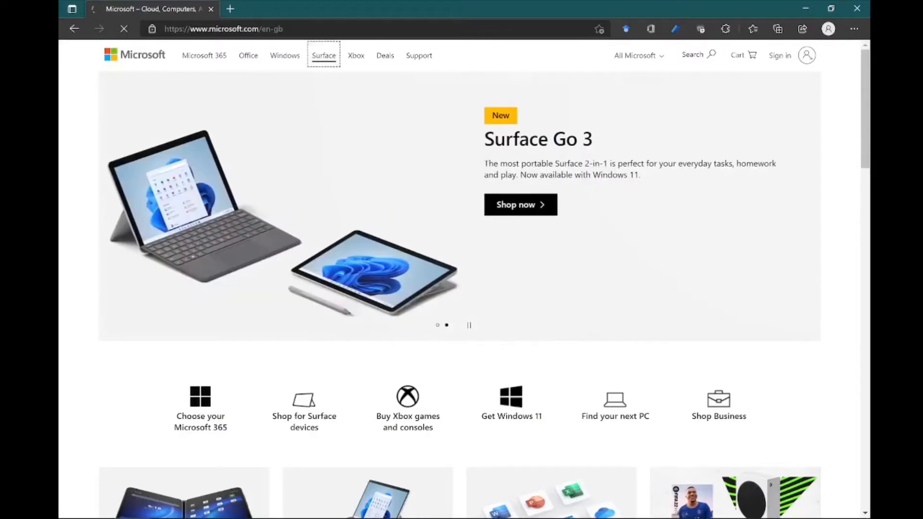
- Go to the Surface section and choose Compare devices to reach the Compare Surface computers page
left_click(323, 56)
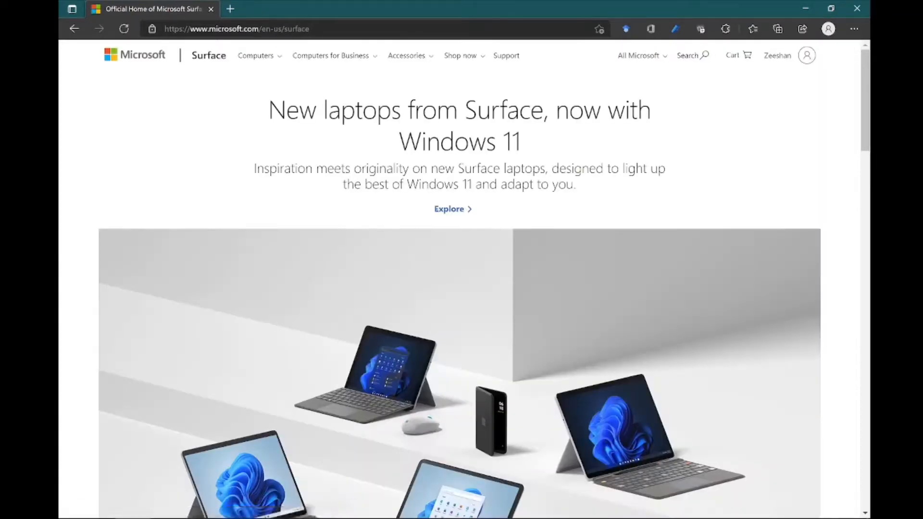
scroll("down", 3)
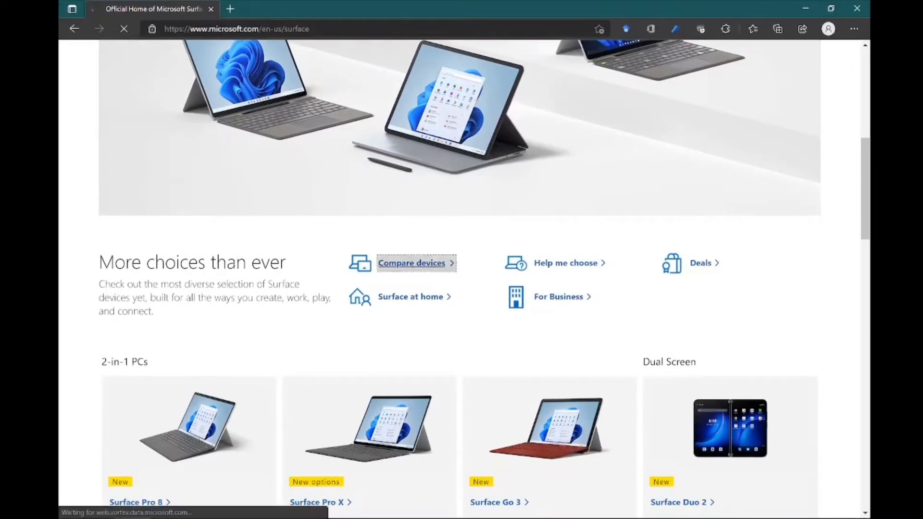
left_click(413, 264)
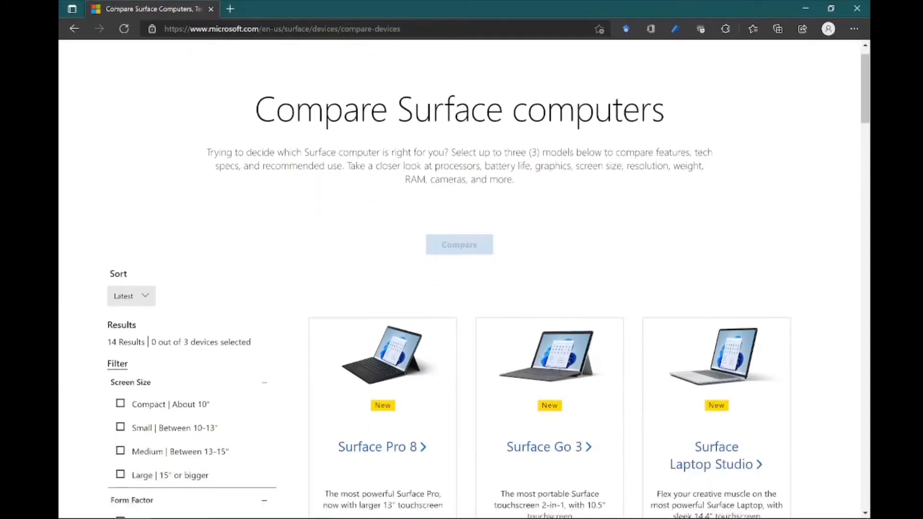
- Compare the selected Surface Pro 8 and Surface Pro X to see them side by side with starting prices
scroll("down", 3)
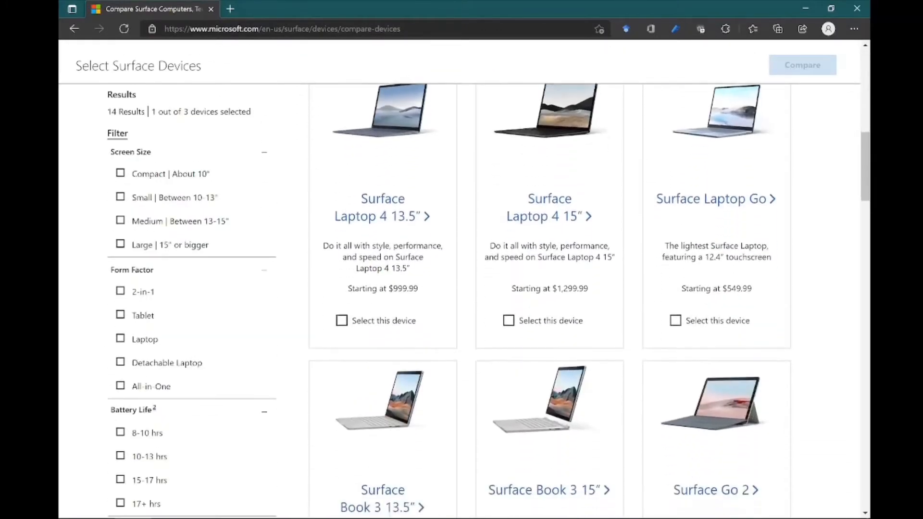
scroll("down", 3)
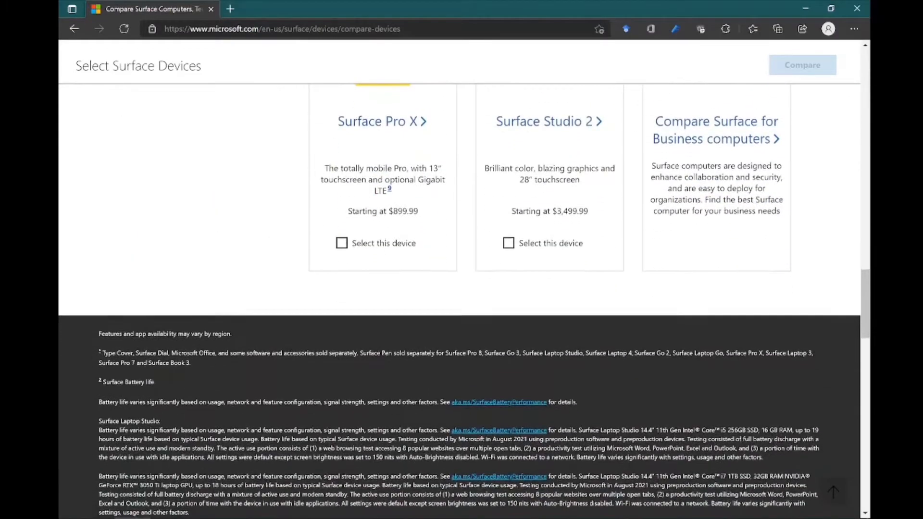
left_click(801, 64)
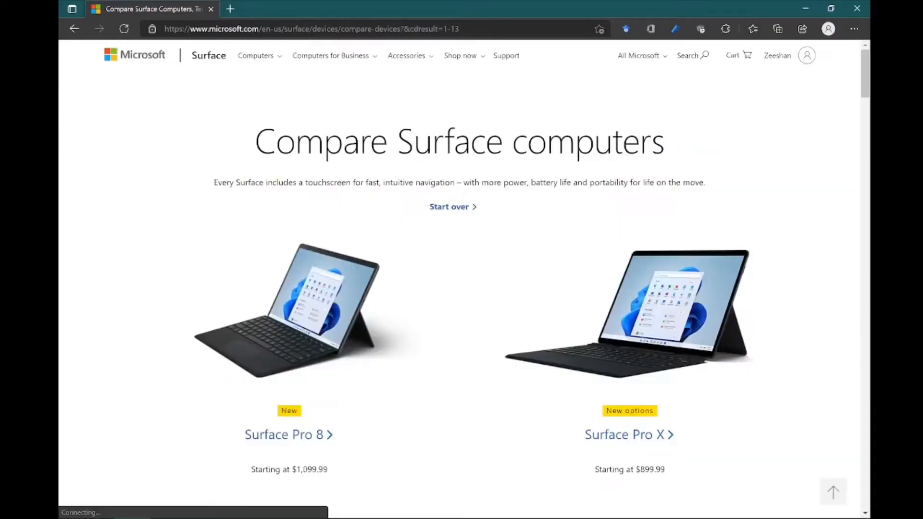
- Scroll to the Tech specs table and highlight the thickness figures, including Surface Pro X's 0.28"
scroll("down", 3)
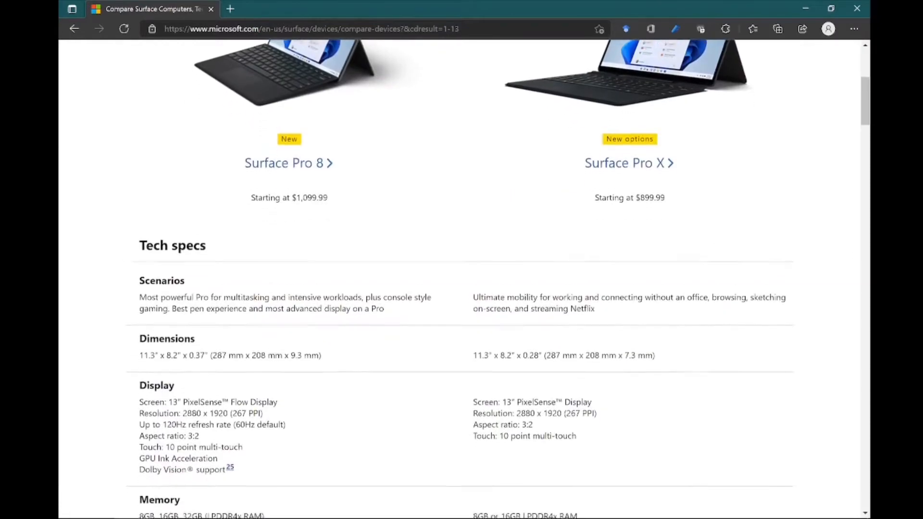
scroll("down", 3)
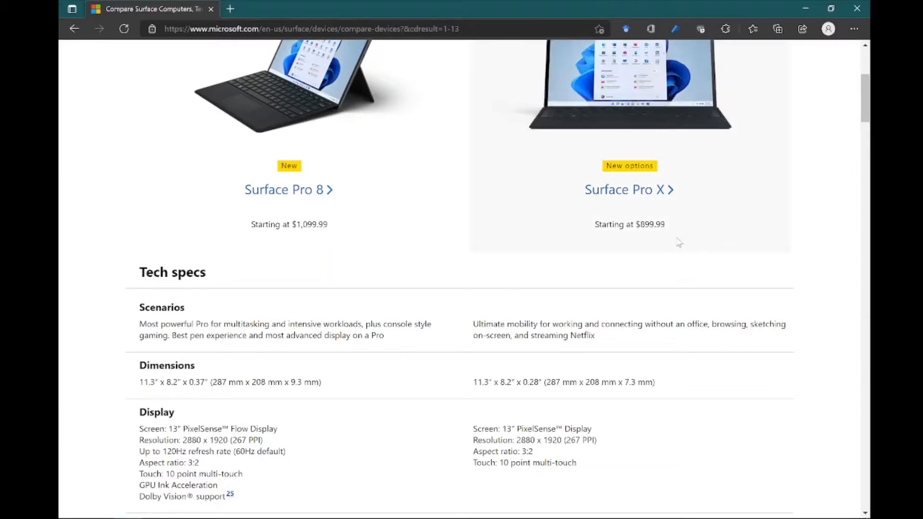
mouse_move(774, 131)
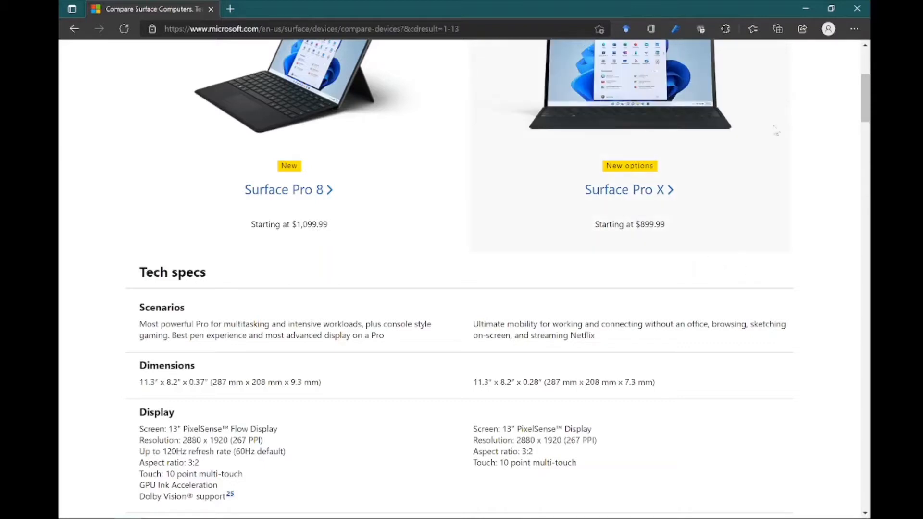
scroll("down", 3)
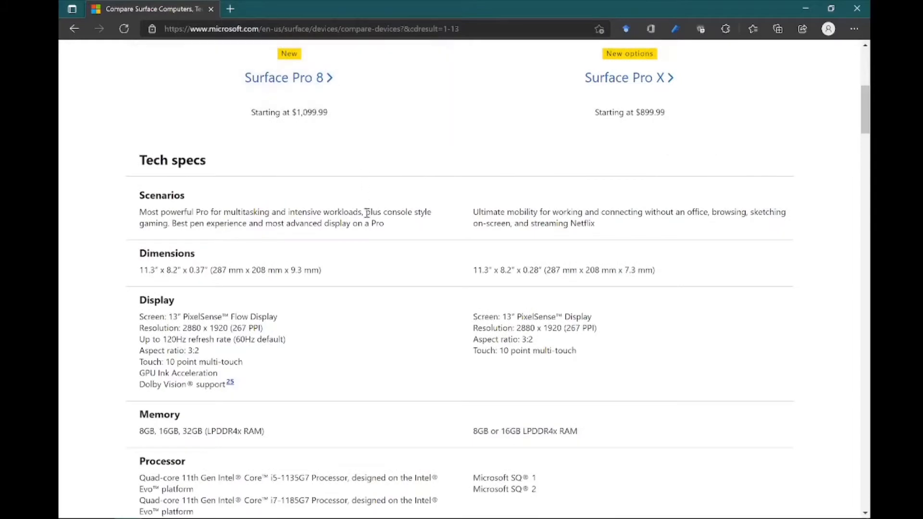
scroll("down", 3)
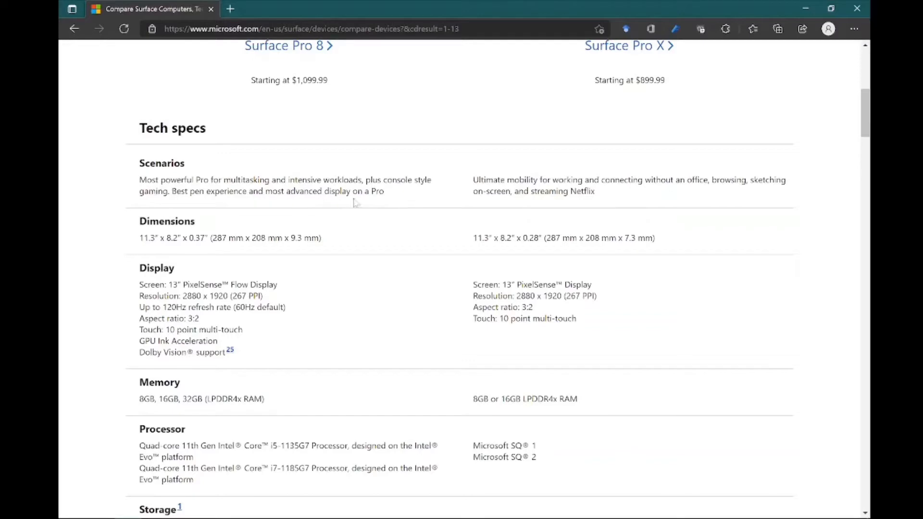
mouse_move(400, 200)
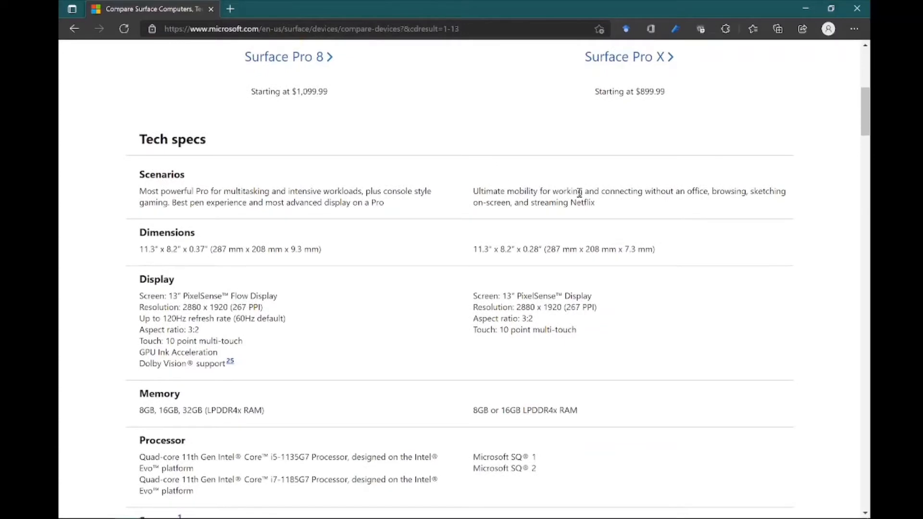
mouse_move(590, 204)
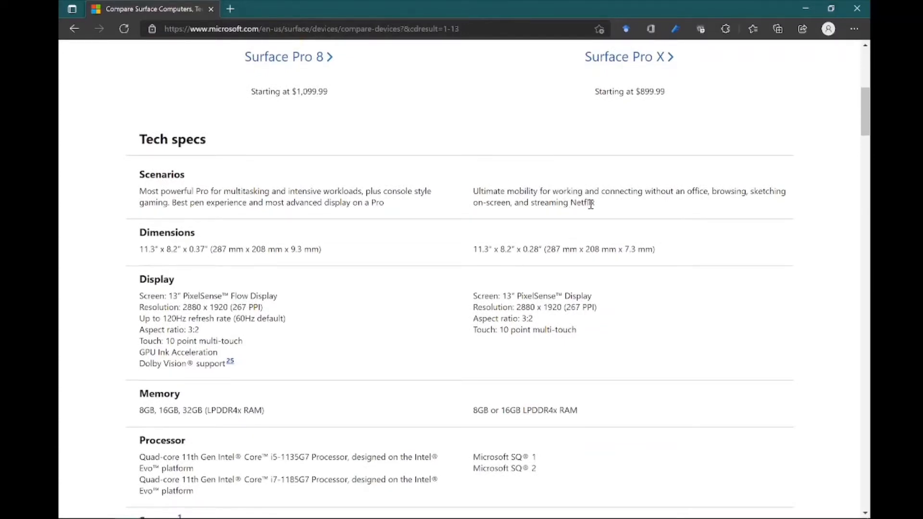
scroll("down", 3)
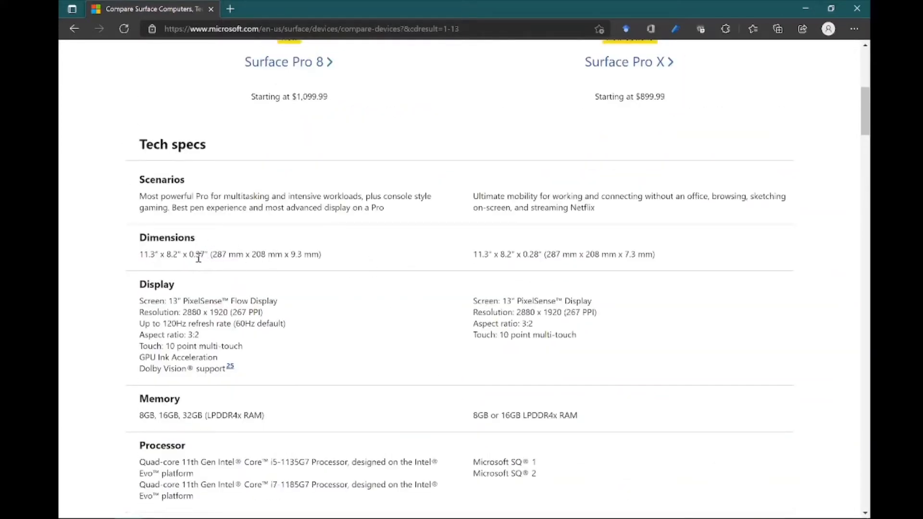
double_click(198, 254)
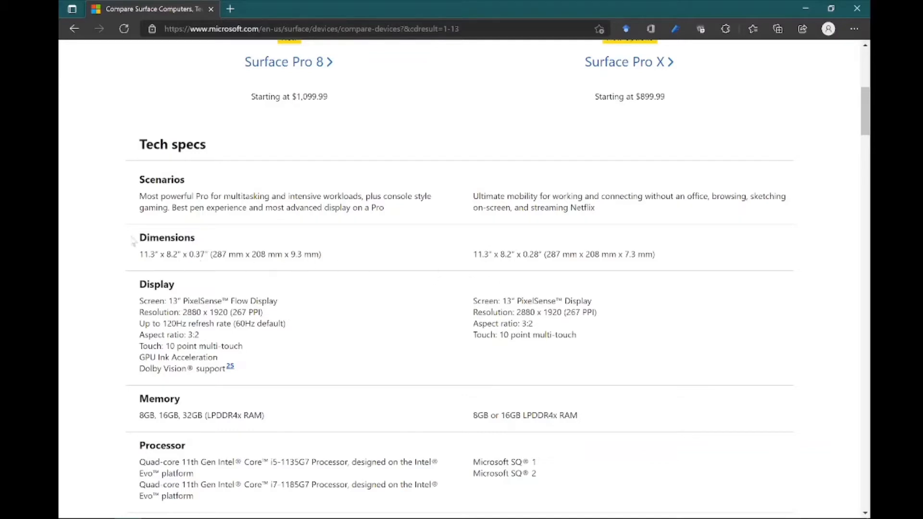
mouse_move(528, 254)
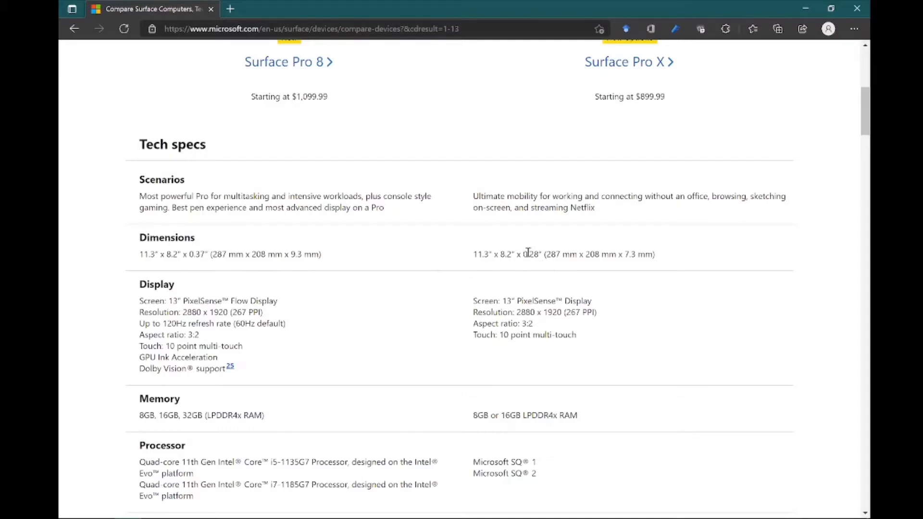
double_click(532, 254)
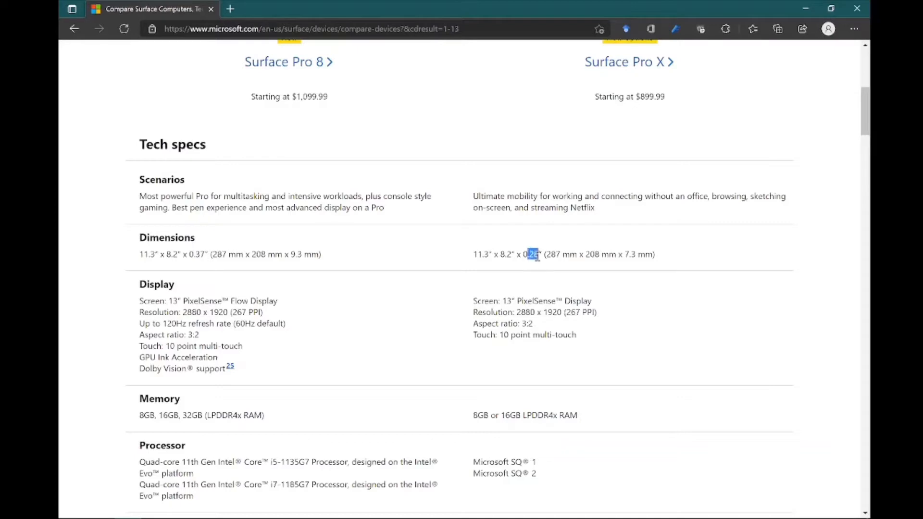
- Scroll through Storage, Battery life, Graphics, Connections and Security rows, selecting a spec line on the way
scroll("down", 3)
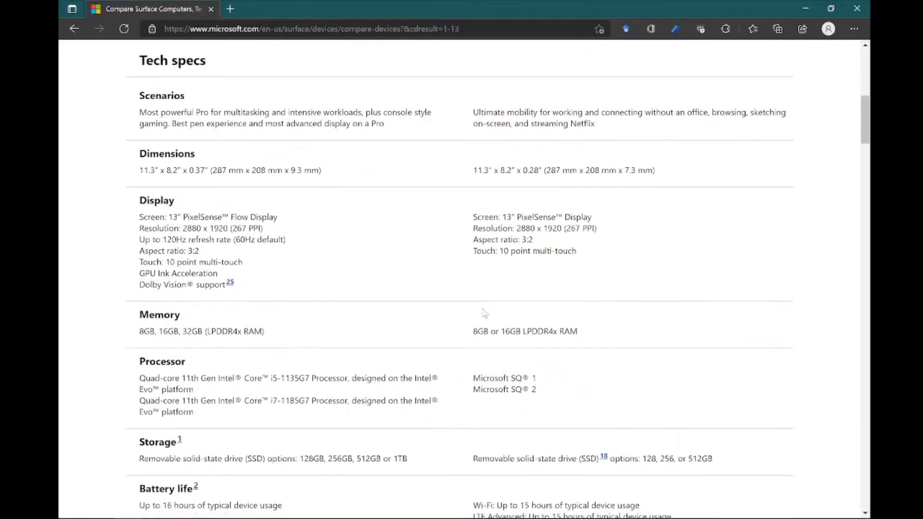
mouse_move(152, 200)
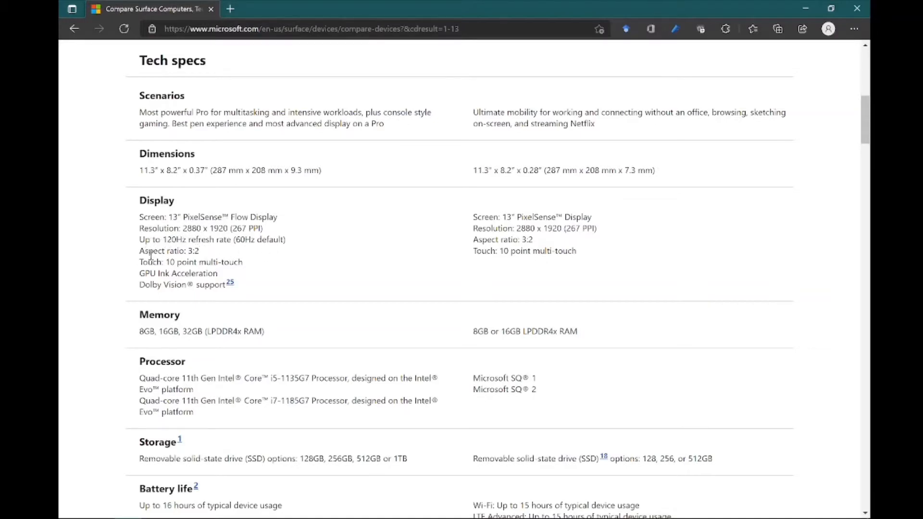
mouse_move(156, 285)
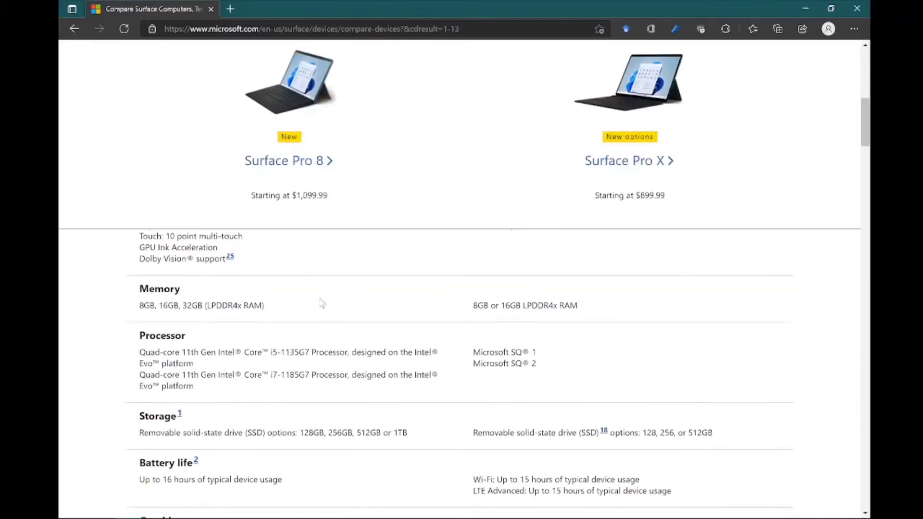
scroll("down", 3)
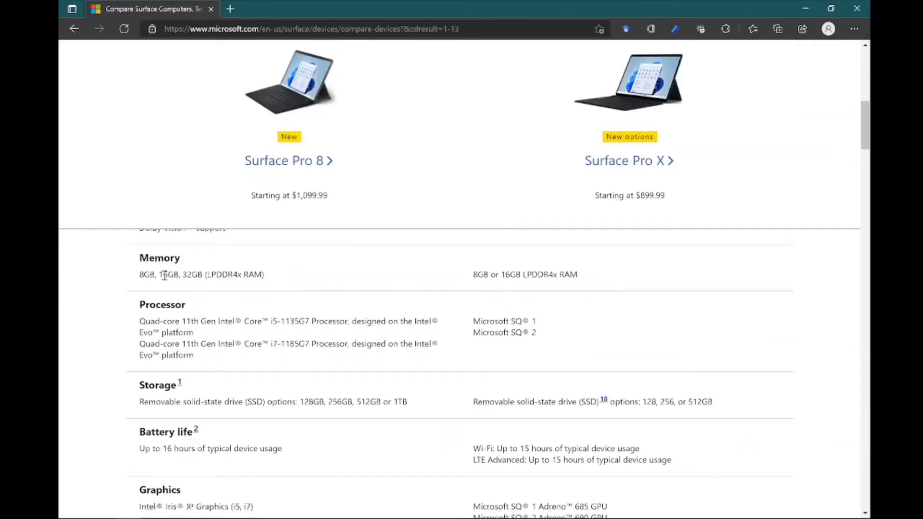
mouse_move(311, 282)
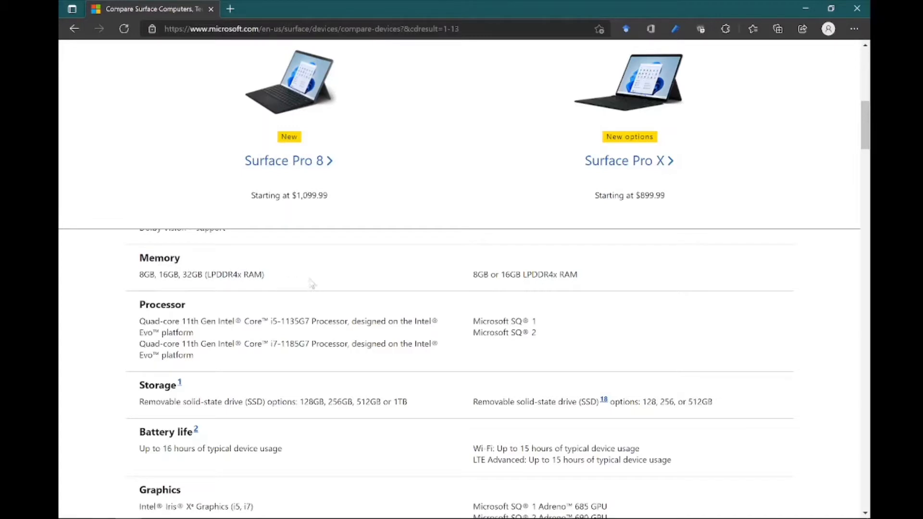
mouse_move(263, 287)
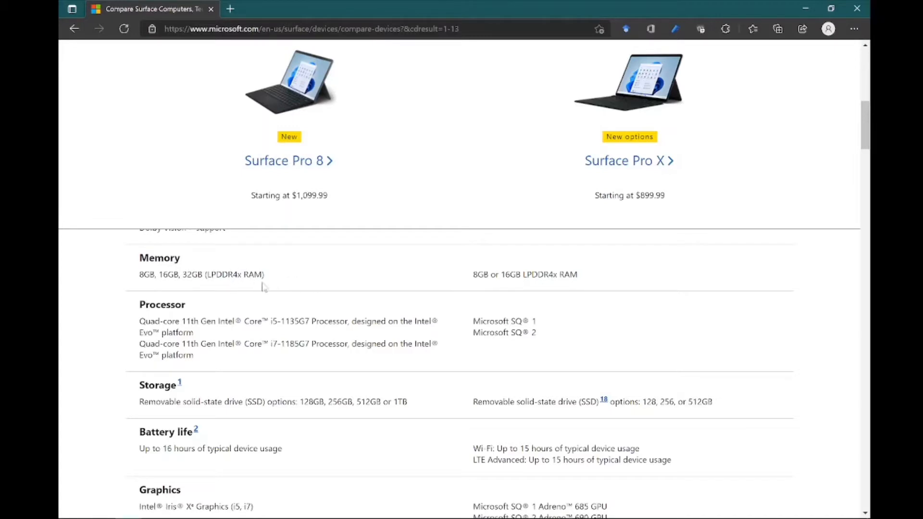
scroll("down", 3)
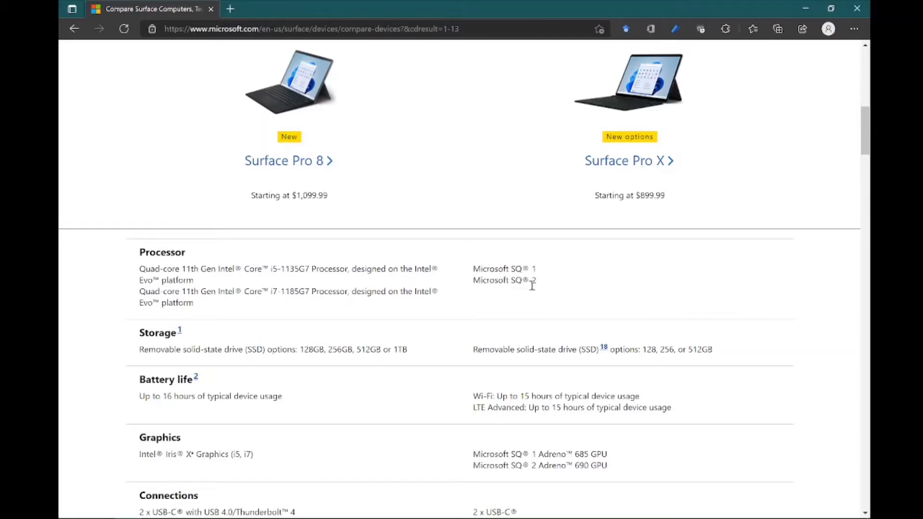
mouse_move(535, 299)
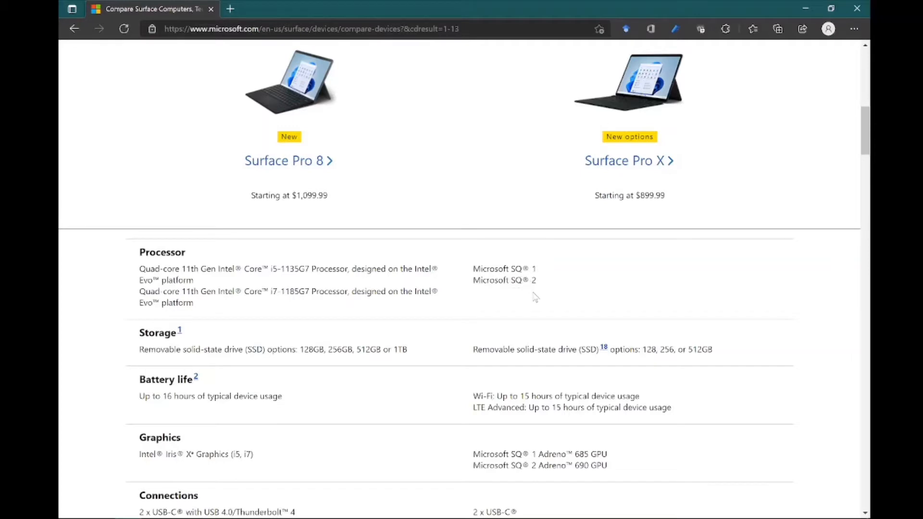
mouse_move(540, 287)
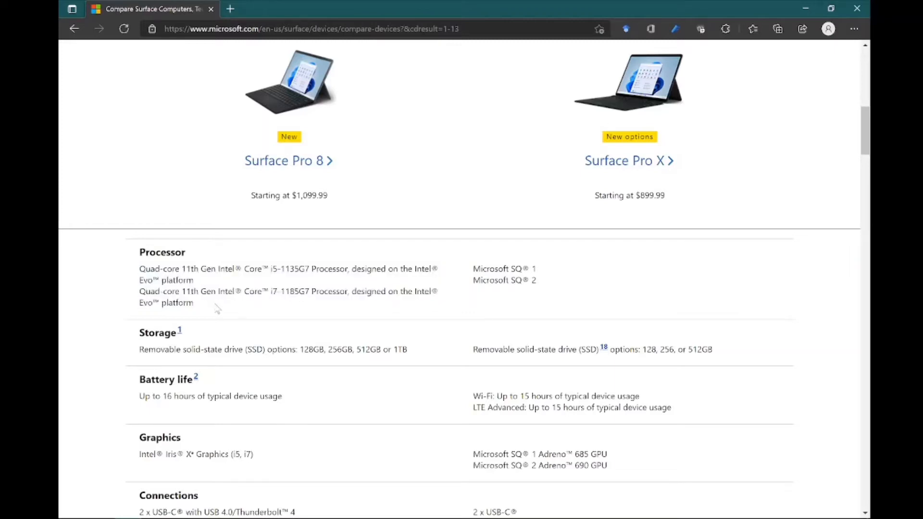
left_click_drag(139, 251, 219, 303)
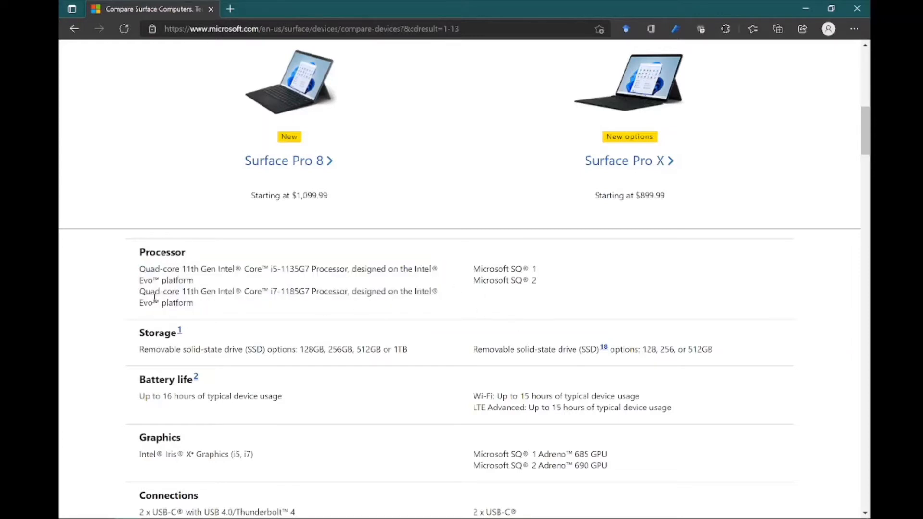
mouse_move(390, 269)
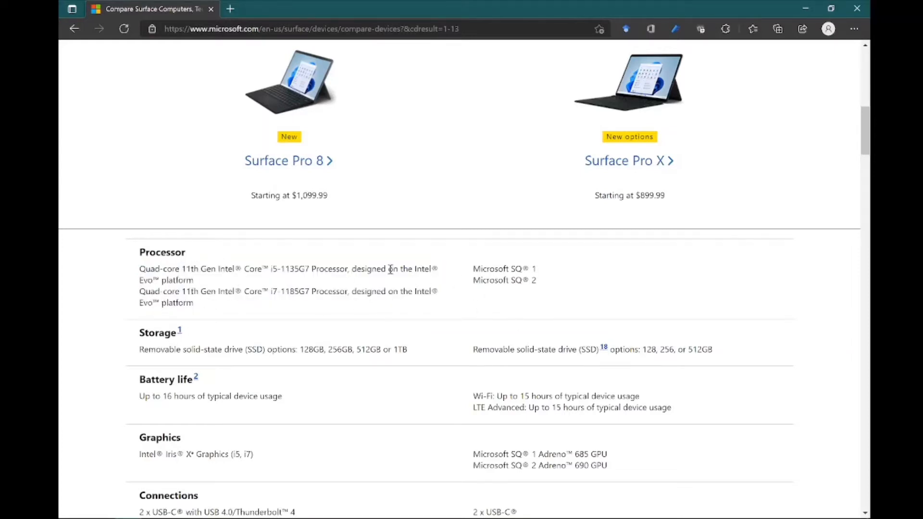
mouse_move(494, 269)
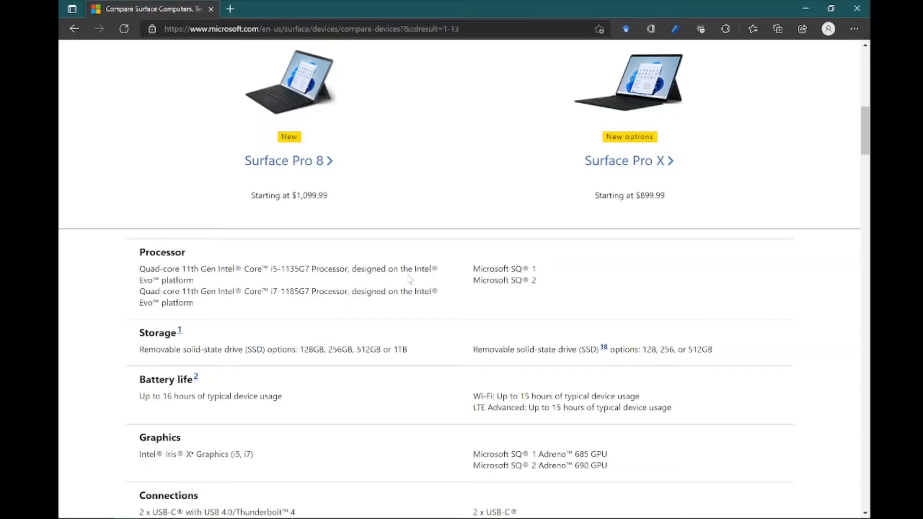
mouse_move(402, 353)
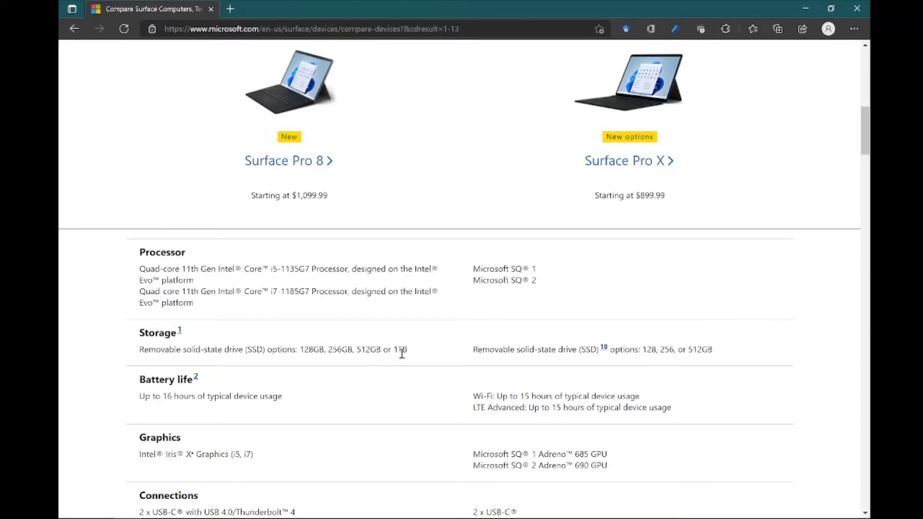
scroll("down", 3)
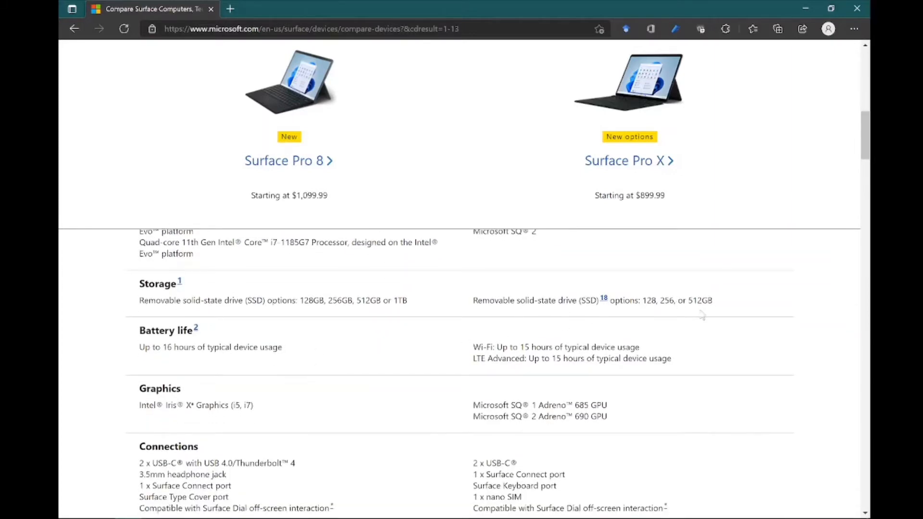
mouse_move(701, 300)
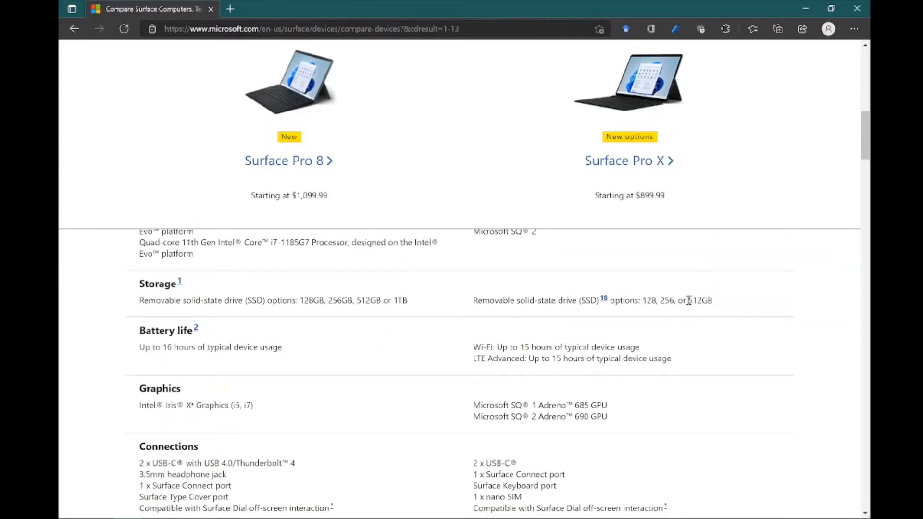
scroll("down", 3)
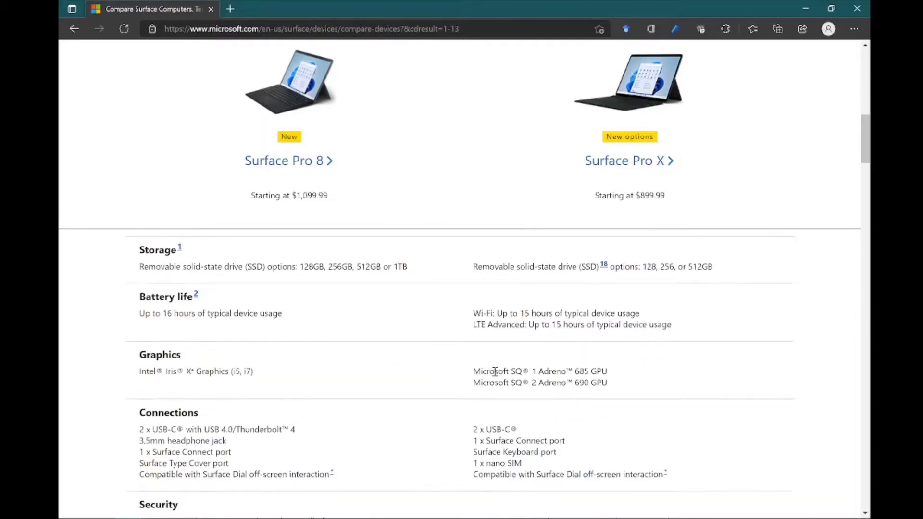
scroll("down", 3)
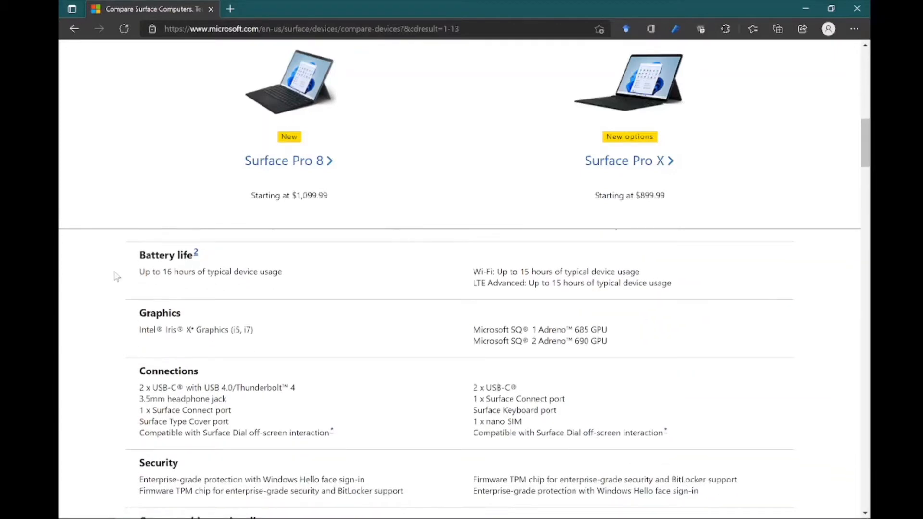
mouse_move(527, 264)
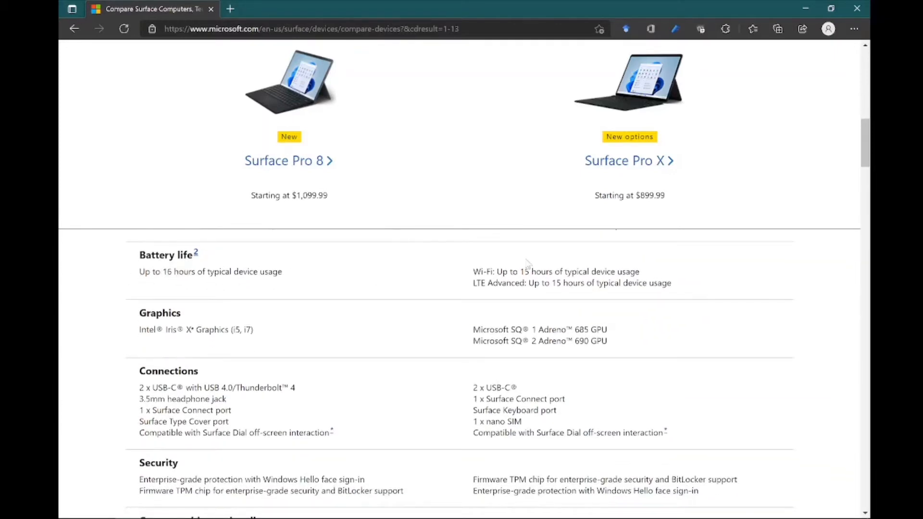
mouse_move(651, 185)
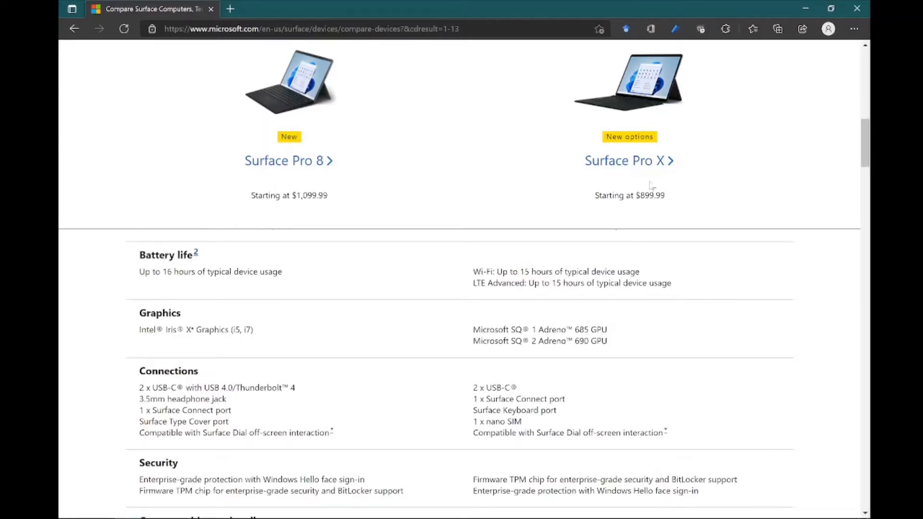
mouse_move(557, 285)
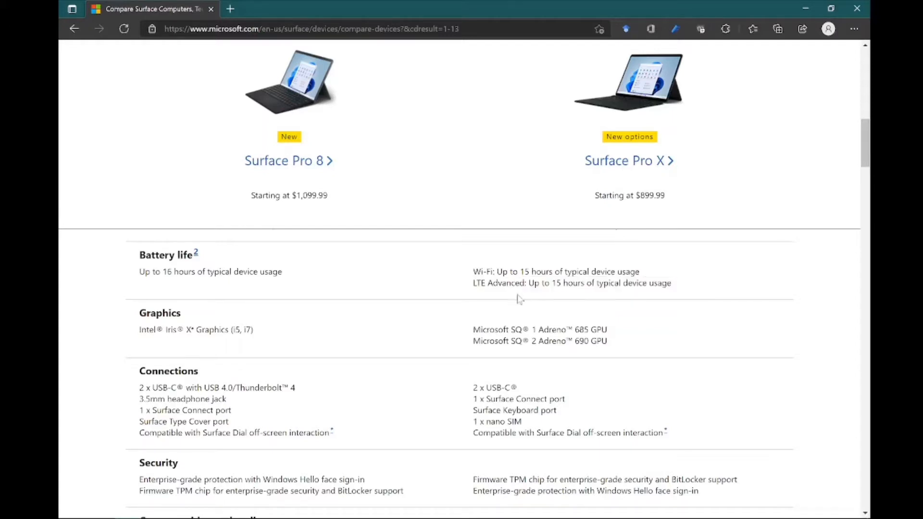
- Scroll past Connections and Security to the Cameras, video and audio row, highlighting a spec line
scroll("down", 3)
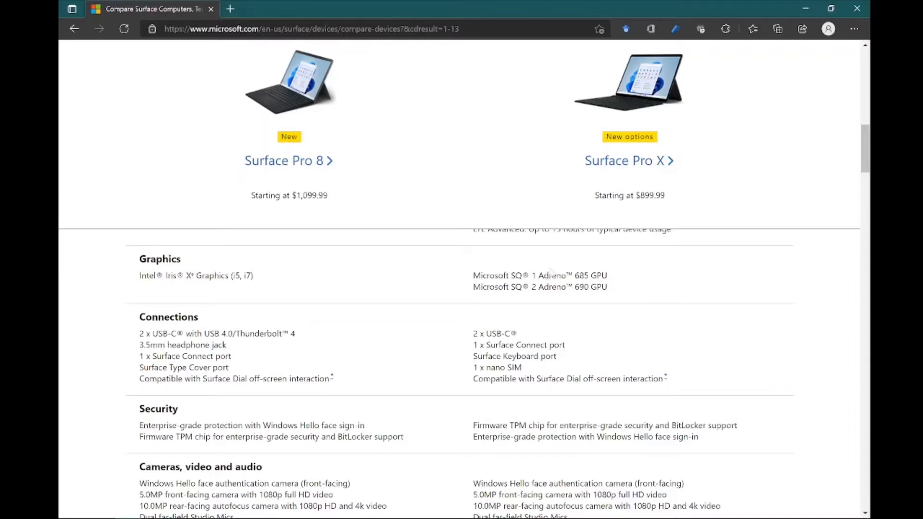
mouse_move(425, 274)
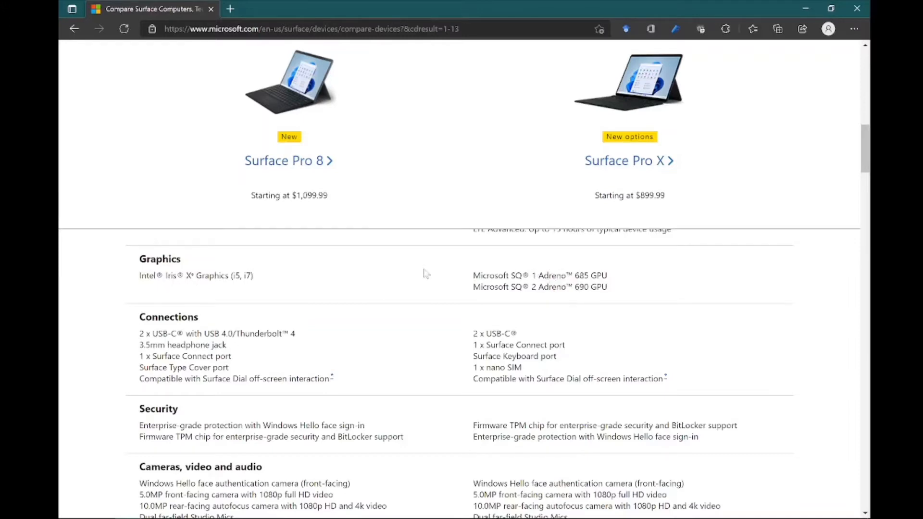
scroll("down", 3)
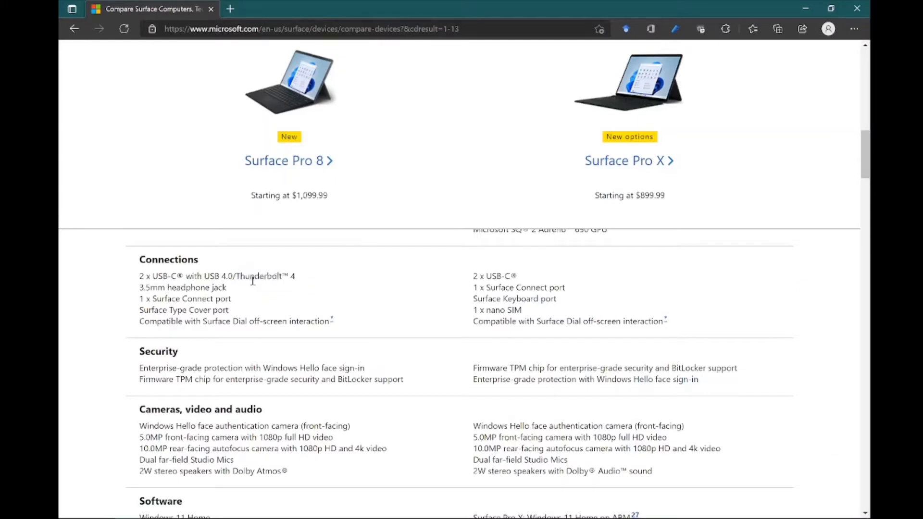
left_click_drag(149, 287, 226, 288)
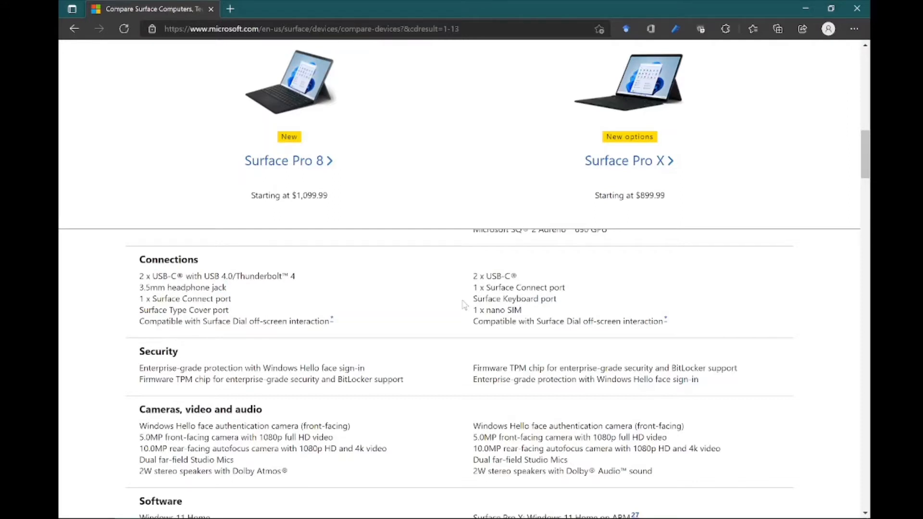
mouse_move(473, 324)
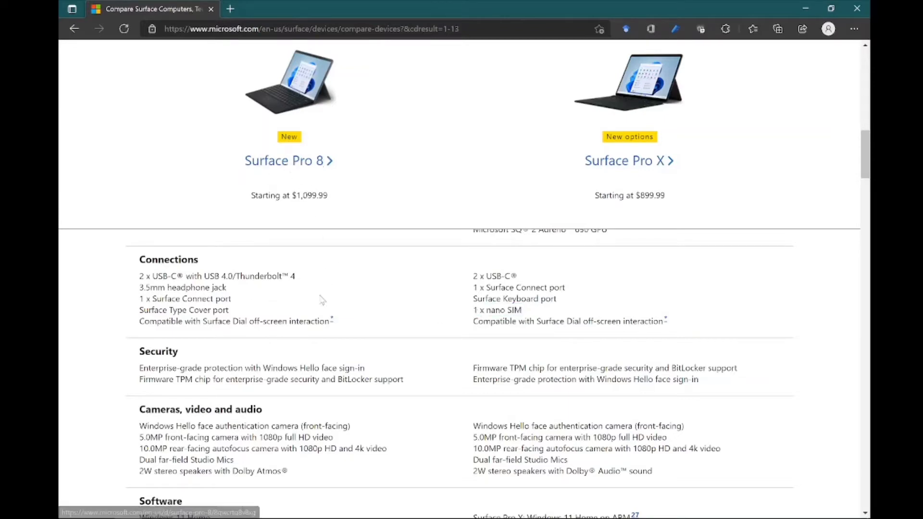
scroll("down", 3)
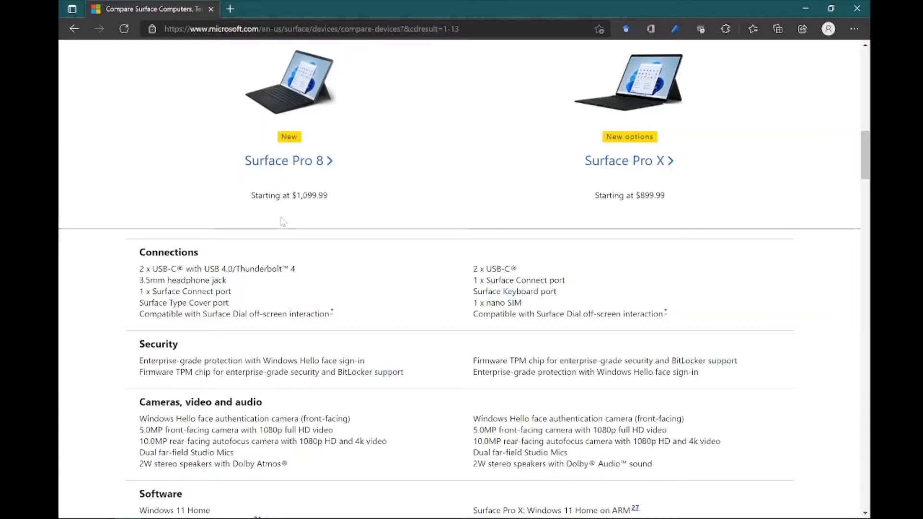
mouse_move(349, 145)
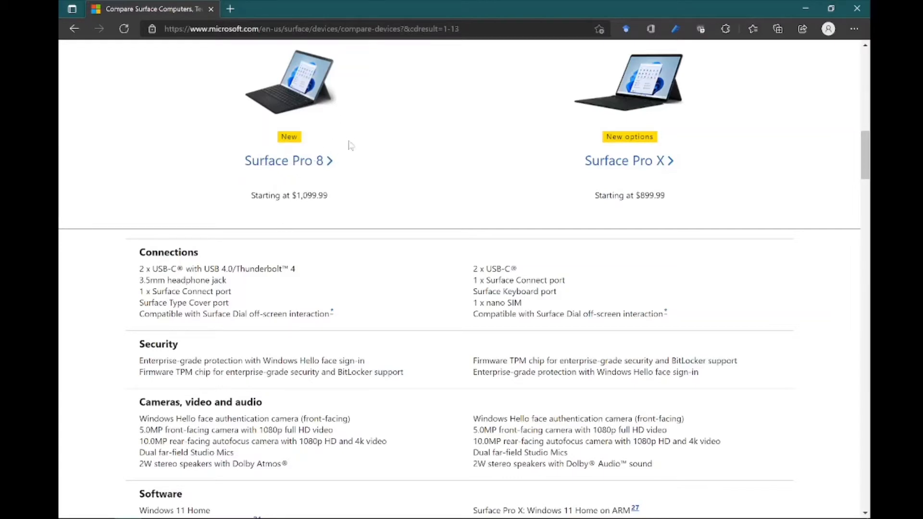
- Scroll to the speaker specs and highlight 'Atmos' and parts of the Surface Pro X speaker text
scroll("down", 3)
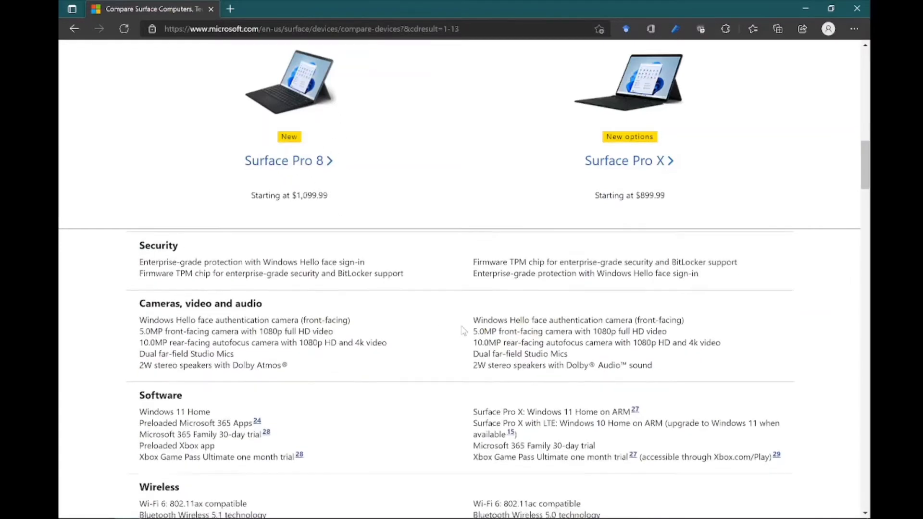
scroll("down", 3)
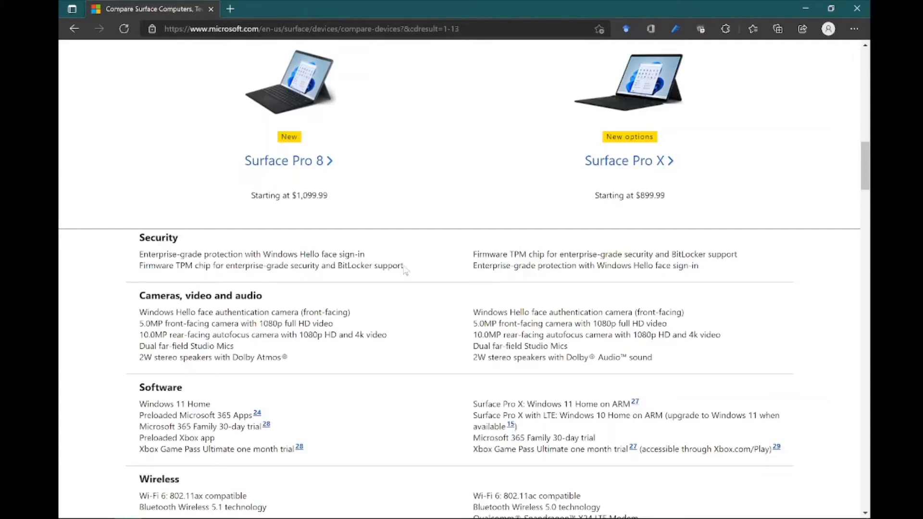
scroll("down", 3)
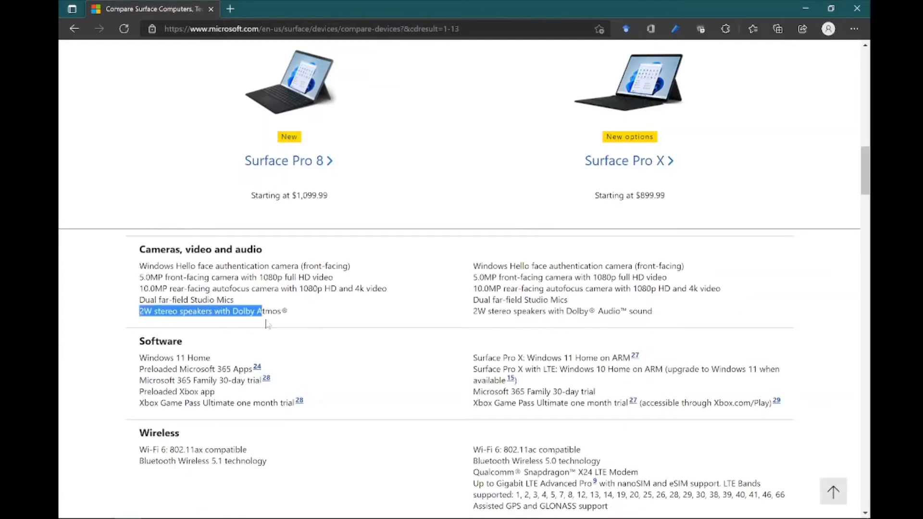
double_click(272, 311)
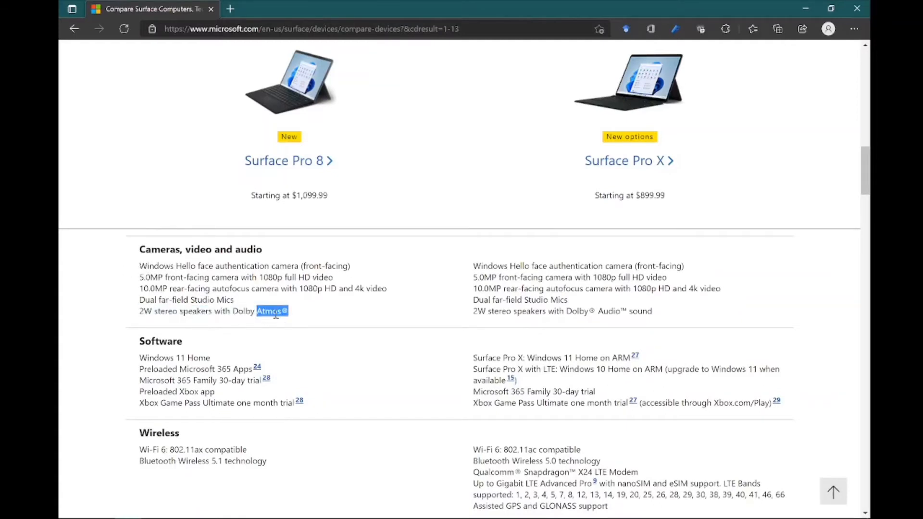
left_click_drag(580, 310, 652, 311)
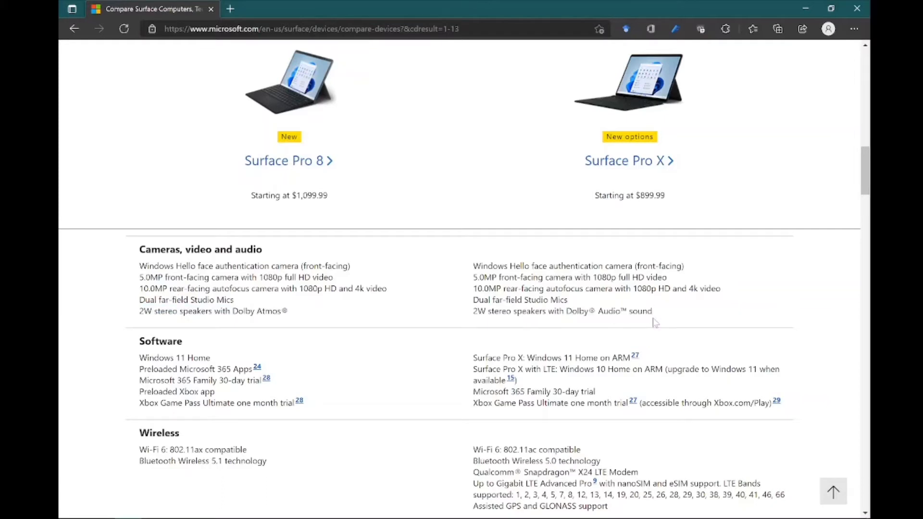
double_click(595, 310)
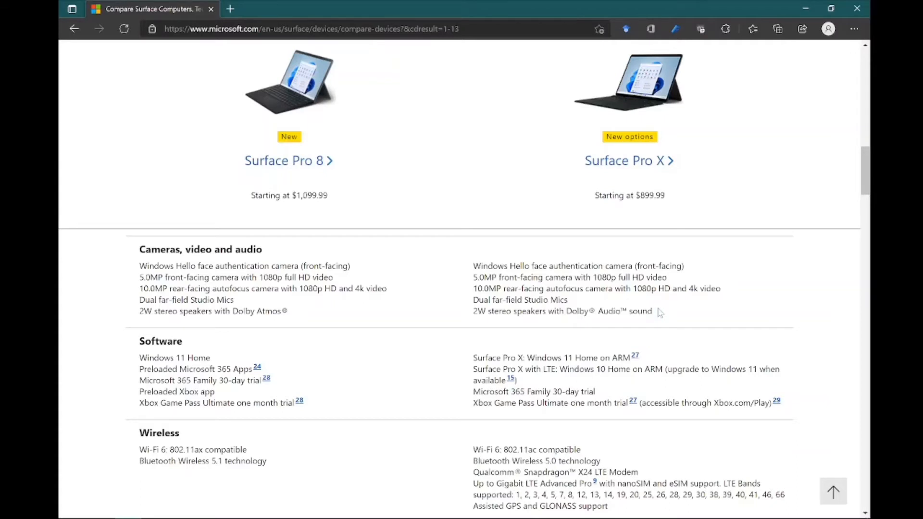
mouse_move(504, 337)
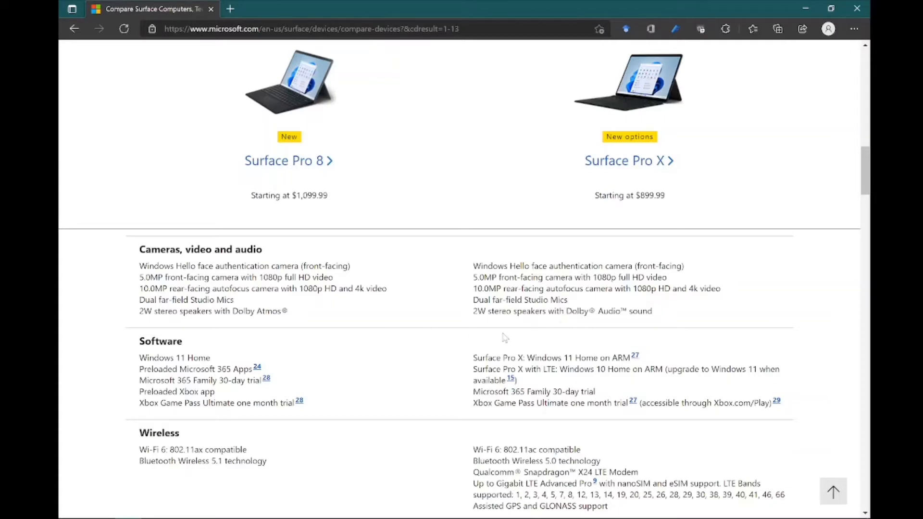
- Scroll so the Software row tops the table and highlight part of the Surface Pro X Wireless text
scroll("down", 3)
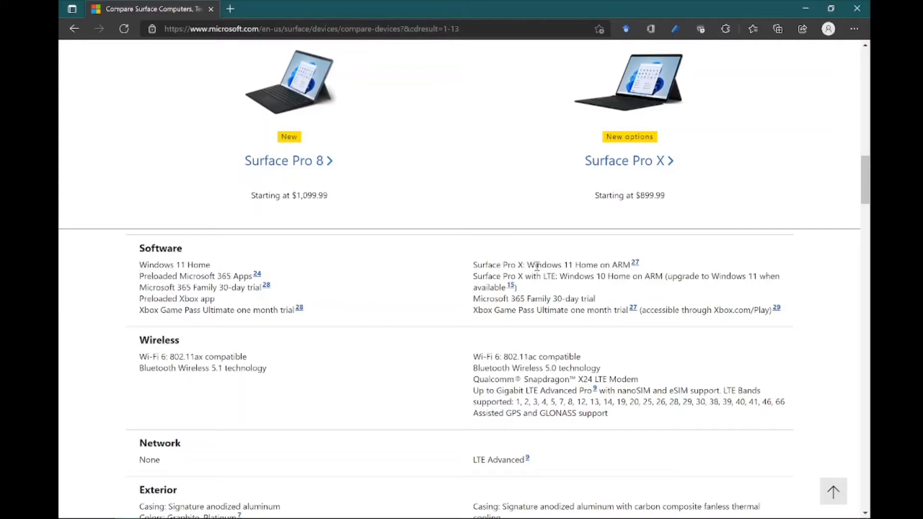
left_click_drag(532, 264, 627, 264)
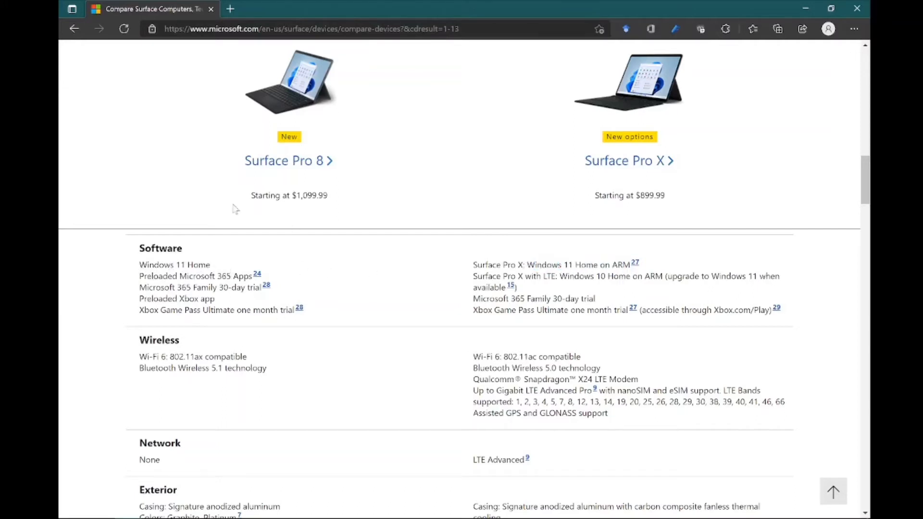
mouse_move(203, 292)
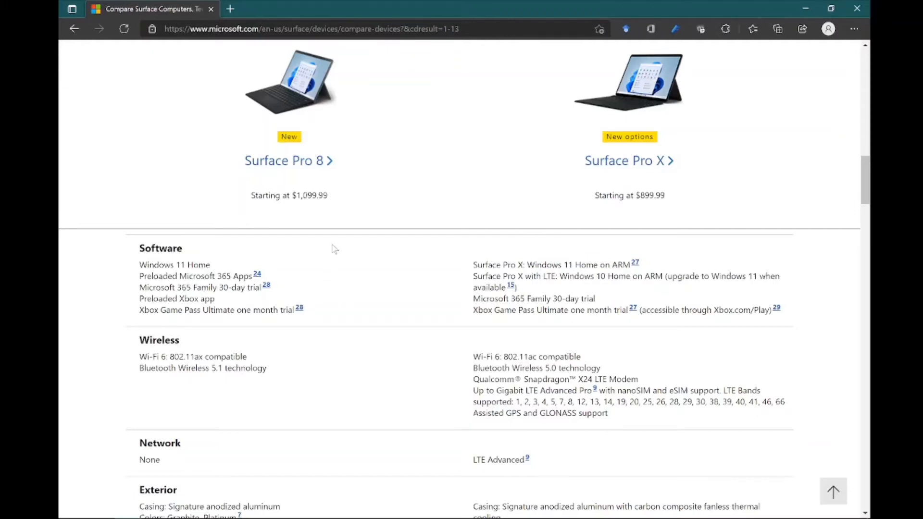
mouse_move(336, 271)
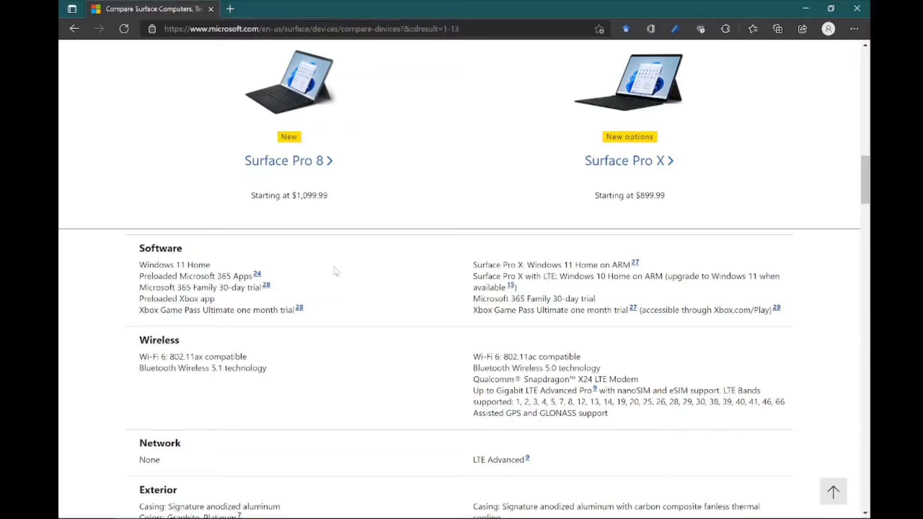
mouse_move(590, 302)
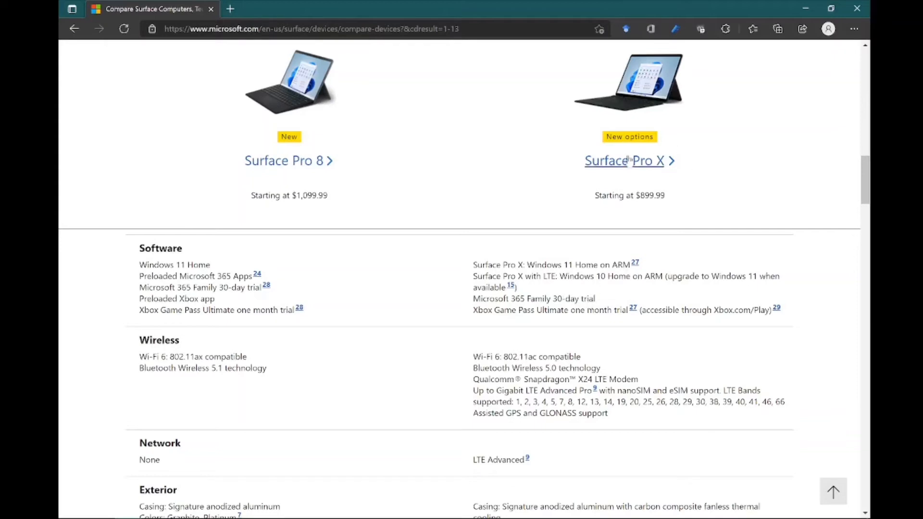
- Highlight Surface Pro X's X24 LTE Modem and Gigabit LTE Advanced lines, then continue to Network and Exterior
scroll("down", 3)
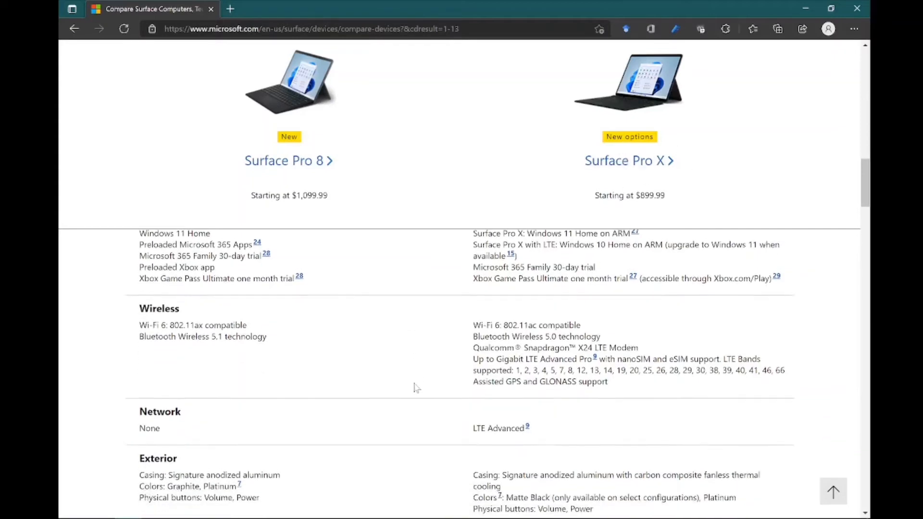
scroll("down", 3)
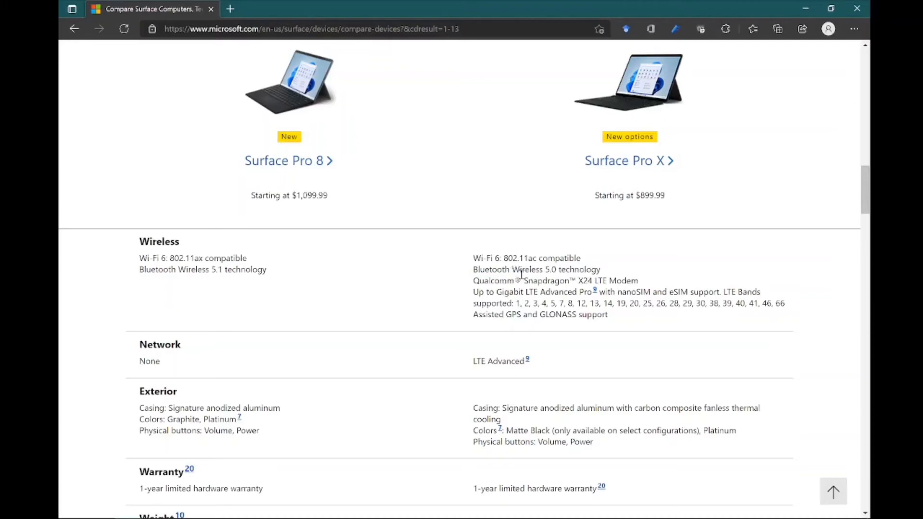
mouse_move(476, 291)
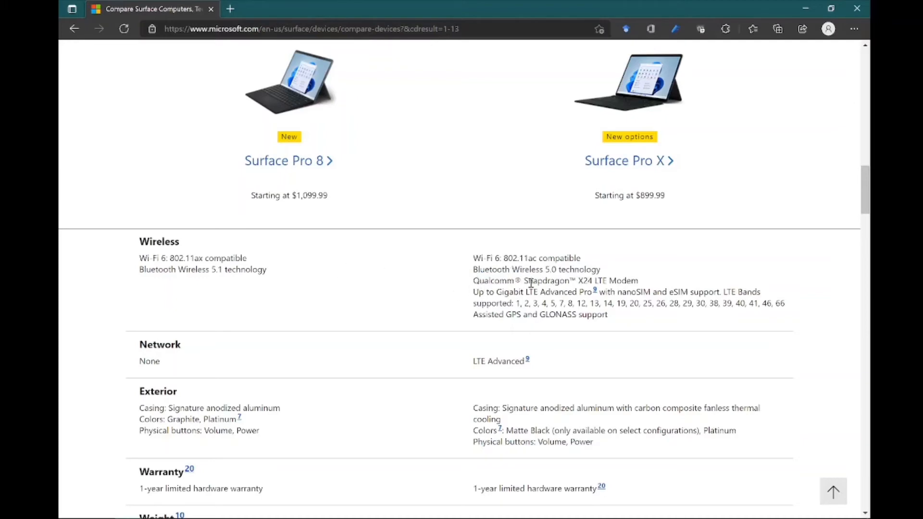
left_click_drag(565, 269, 638, 280)
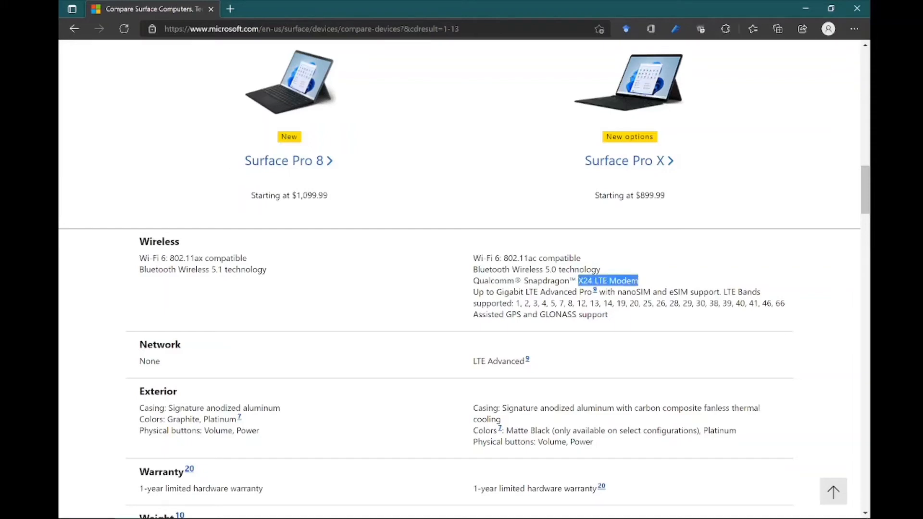
left_click_drag(580, 279, 521, 280)
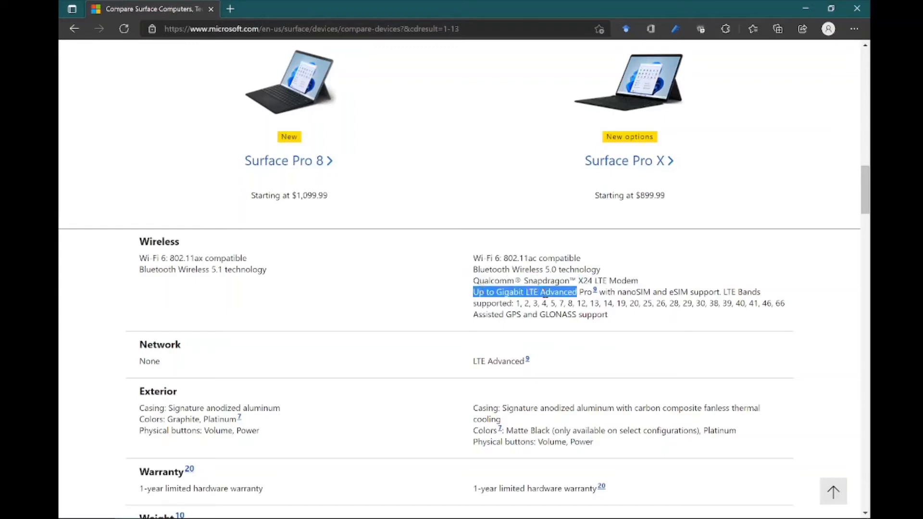
left_click(494, 292)
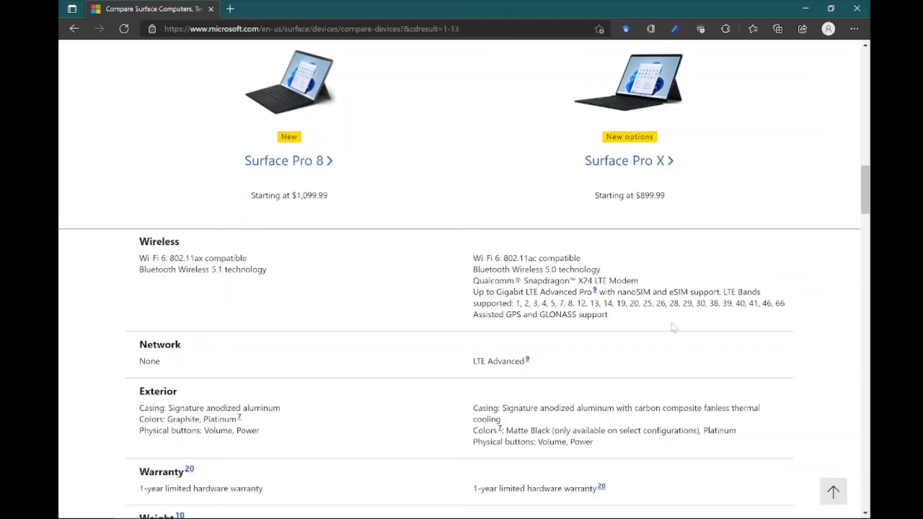
scroll("down", 3)
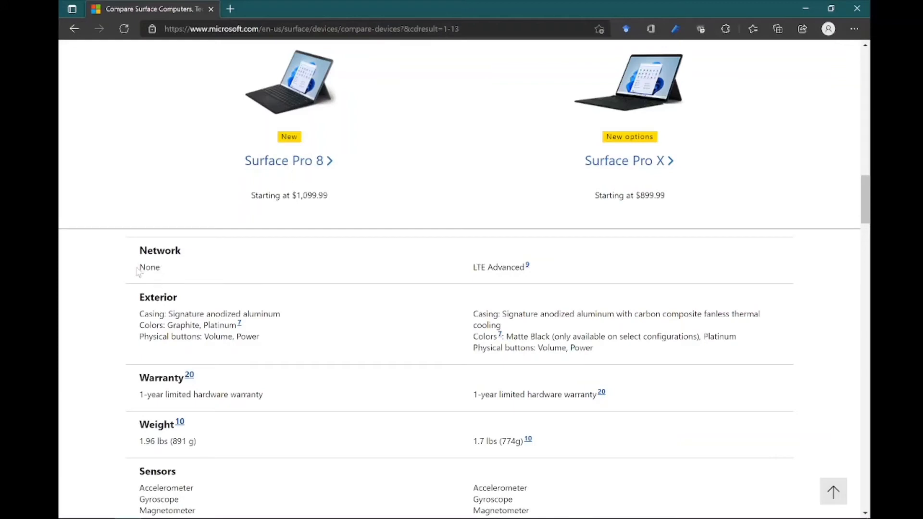
- Highlight the Surface Pro 8 colours and physical buttons text in Exterior, then scroll to What's in the box
scroll("down", 3)
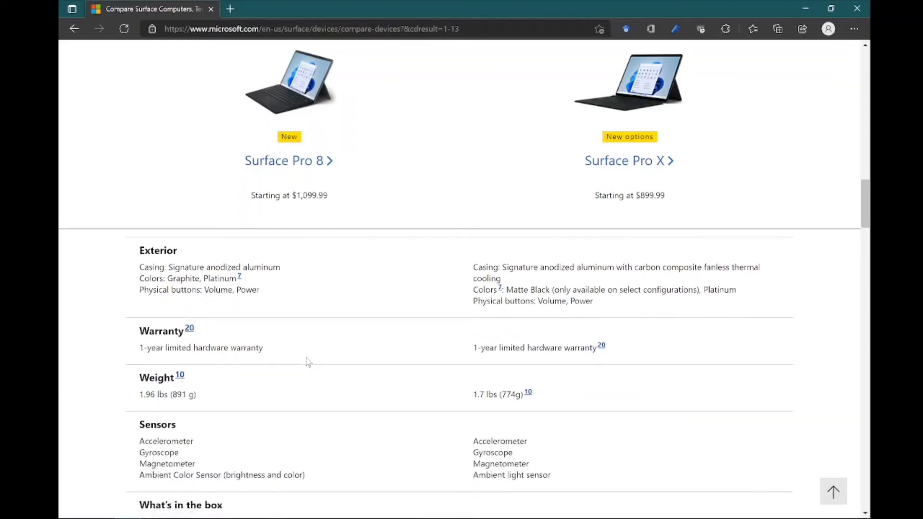
mouse_move(166, 280)
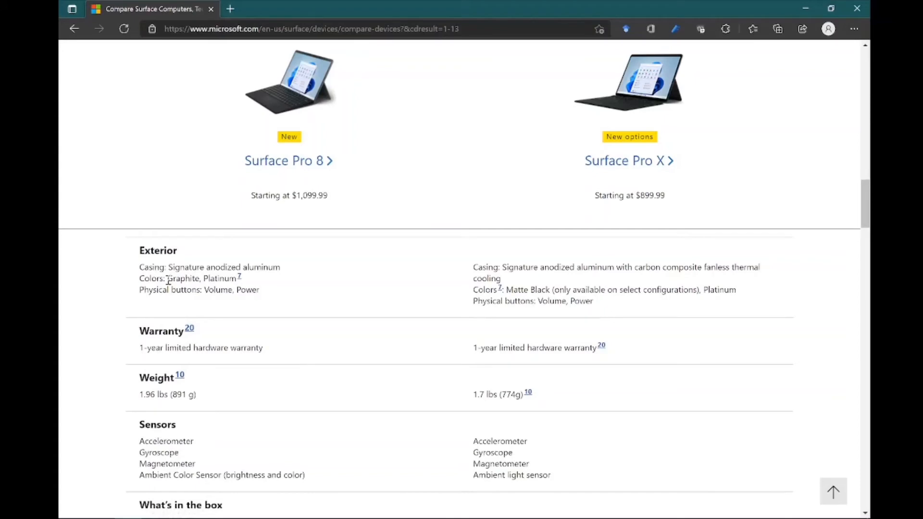
left_click_drag(167, 278, 234, 289)
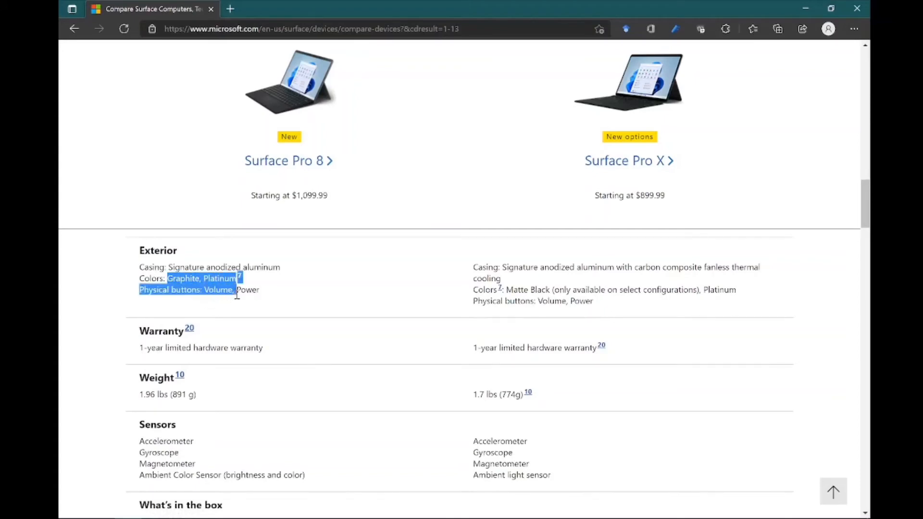
left_click(214, 289)
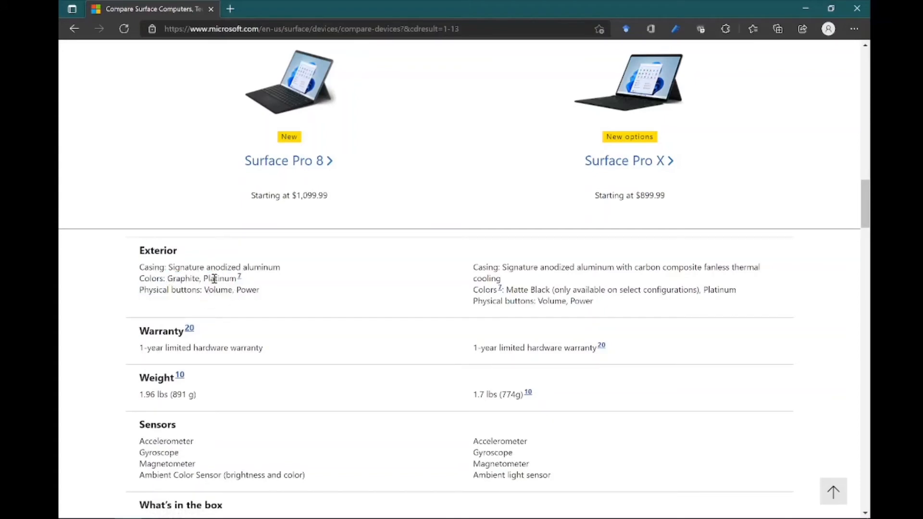
double_click(182, 279)
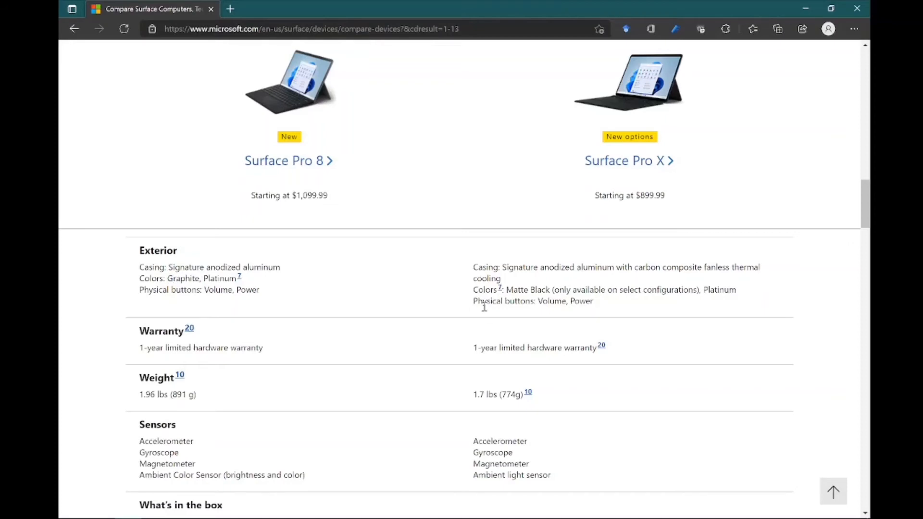
double_click(528, 290)
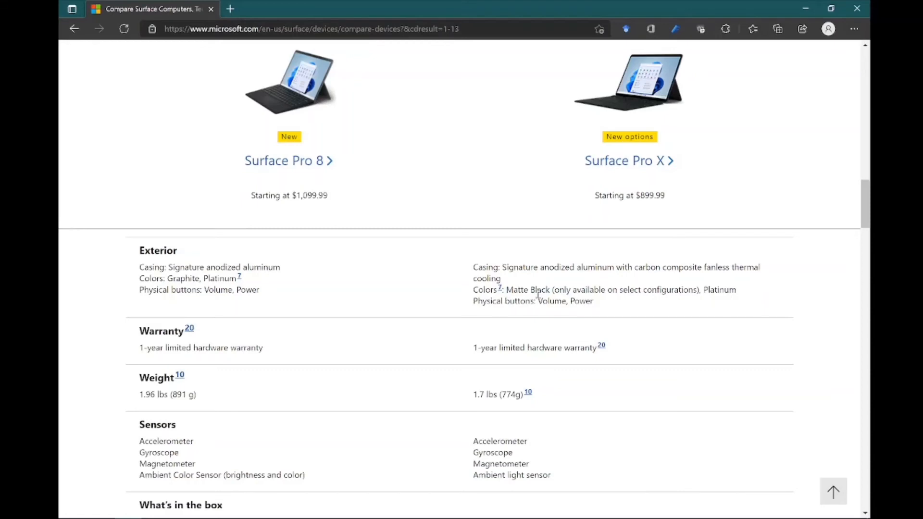
scroll("down", 3)
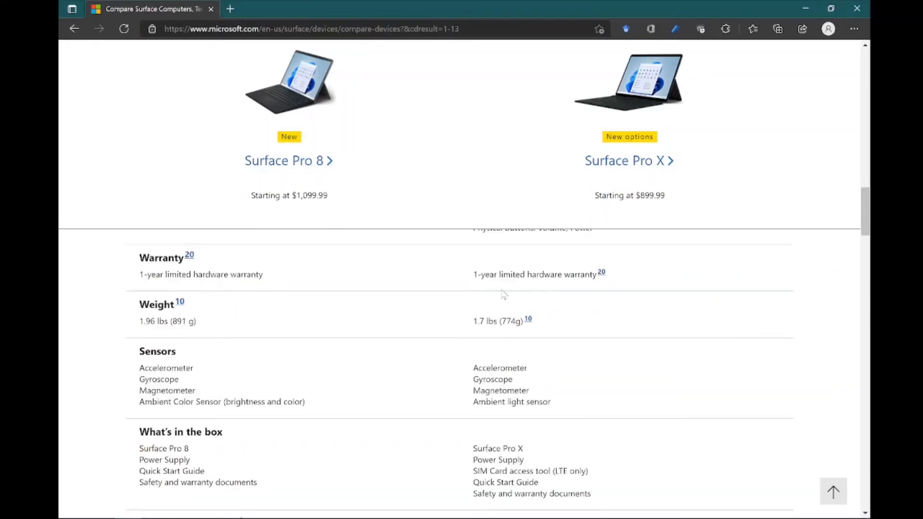
- Scroll past Sensors, briefly highlighting the 'brightness and color' note, down to Optional Accessories
scroll("down", 3)
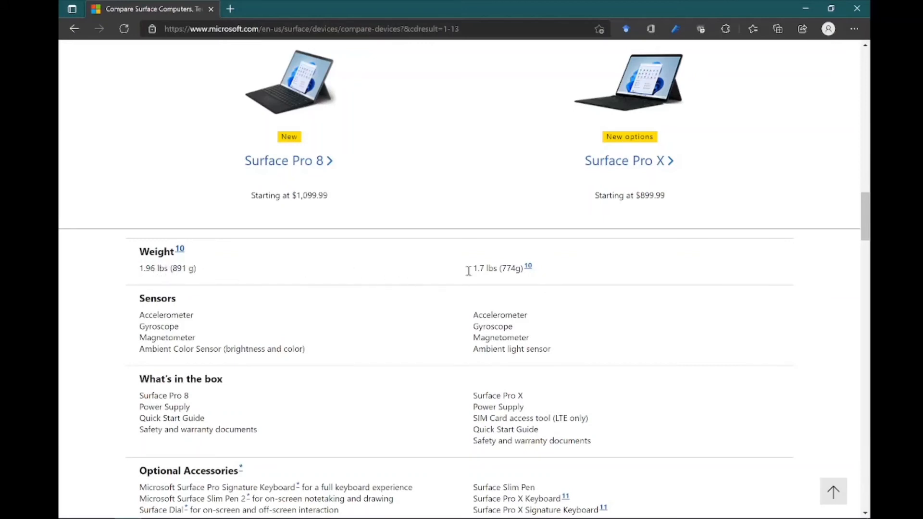
scroll("down", 3)
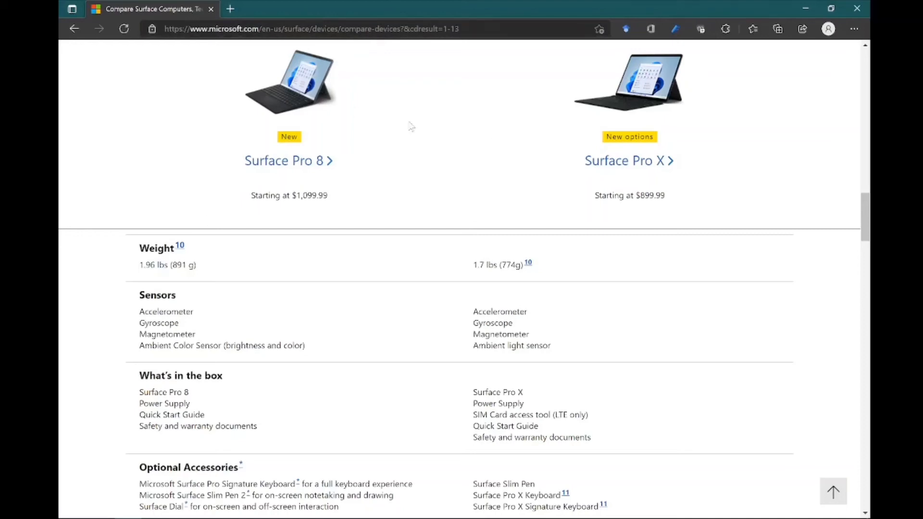
mouse_move(420, 298)
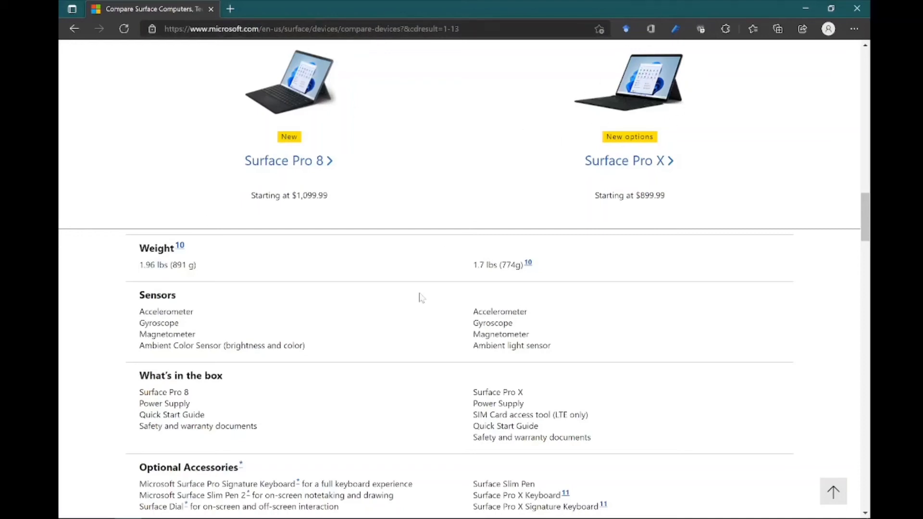
scroll("down", 3)
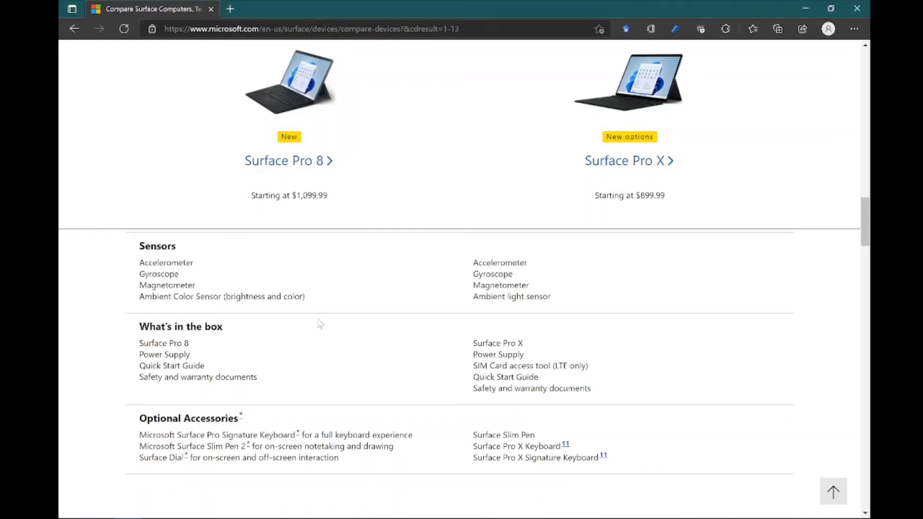
left_click_drag(138, 296, 250, 296)
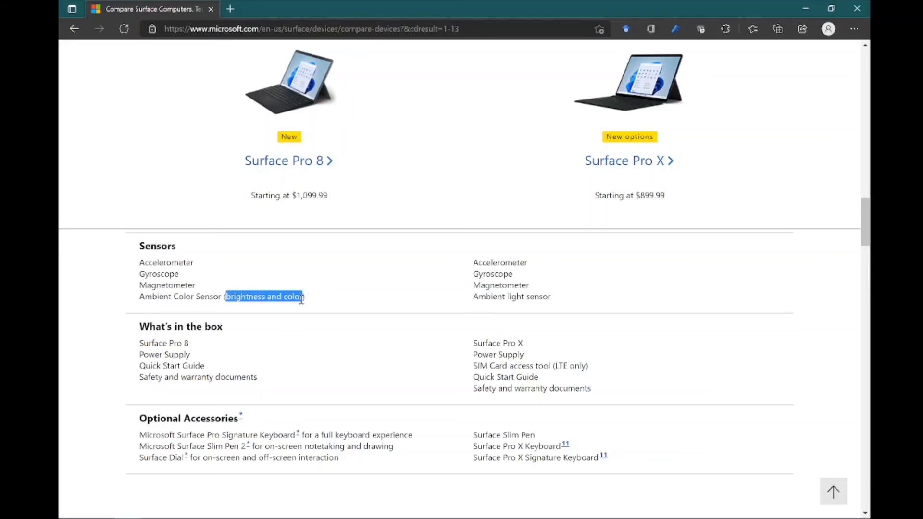
left_click(377, 303)
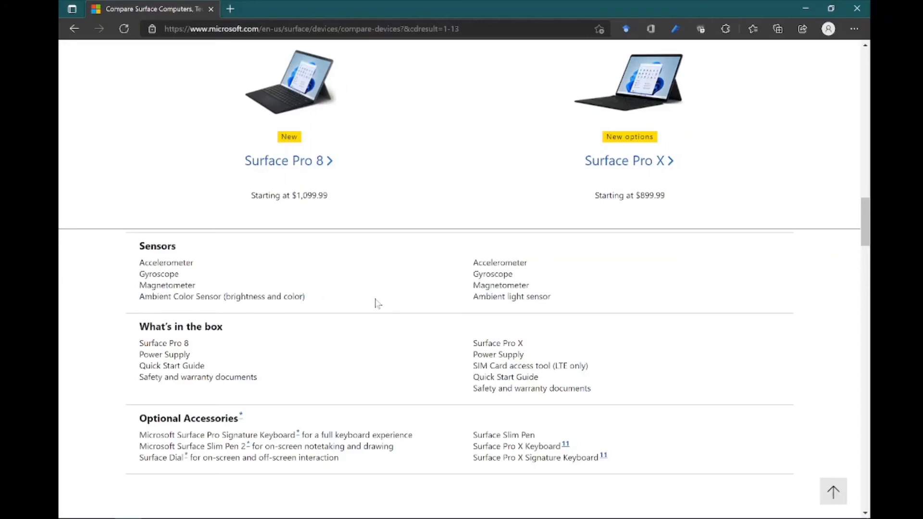
scroll("down", 3)
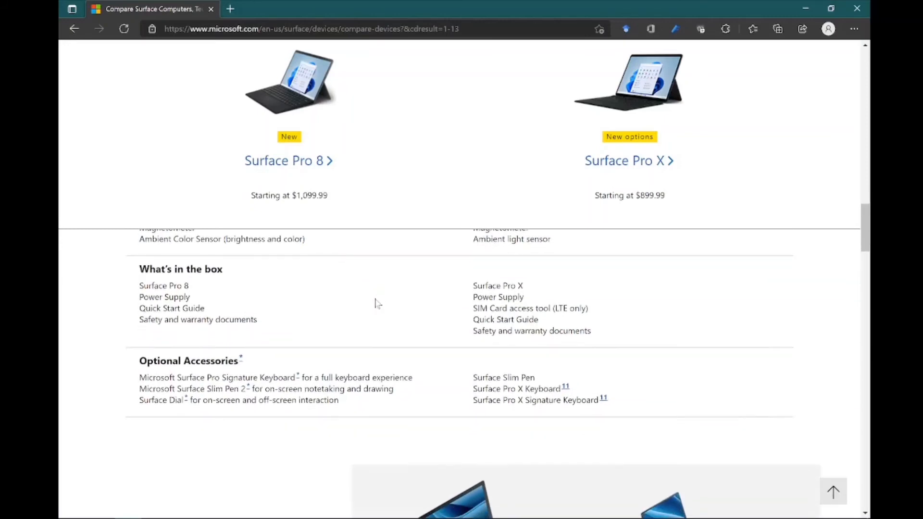
- Scroll past the end of the comparison table to the Protect your Surface banner
scroll("down", 3)
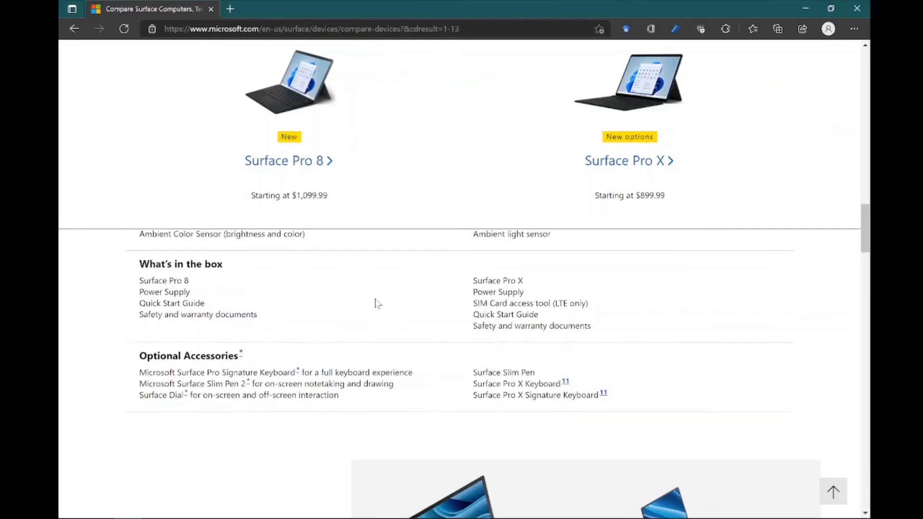
scroll("down", 3)
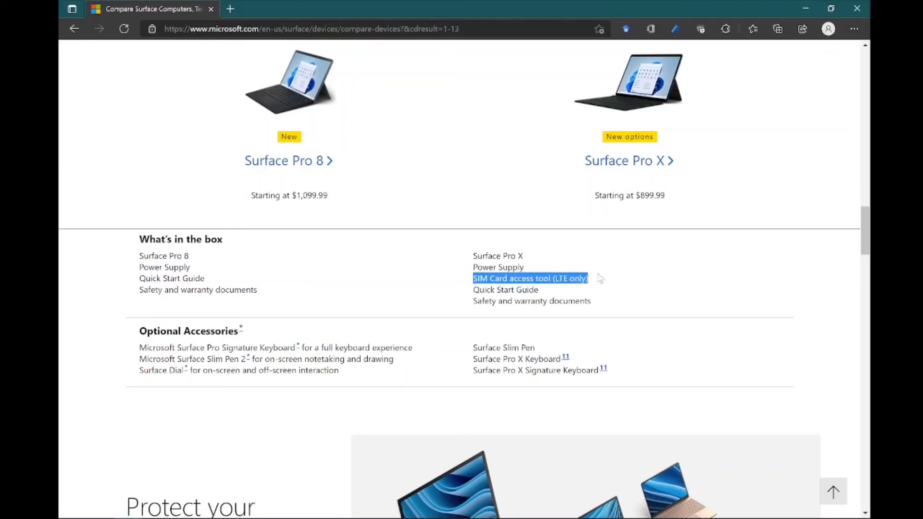
mouse_move(547, 265)
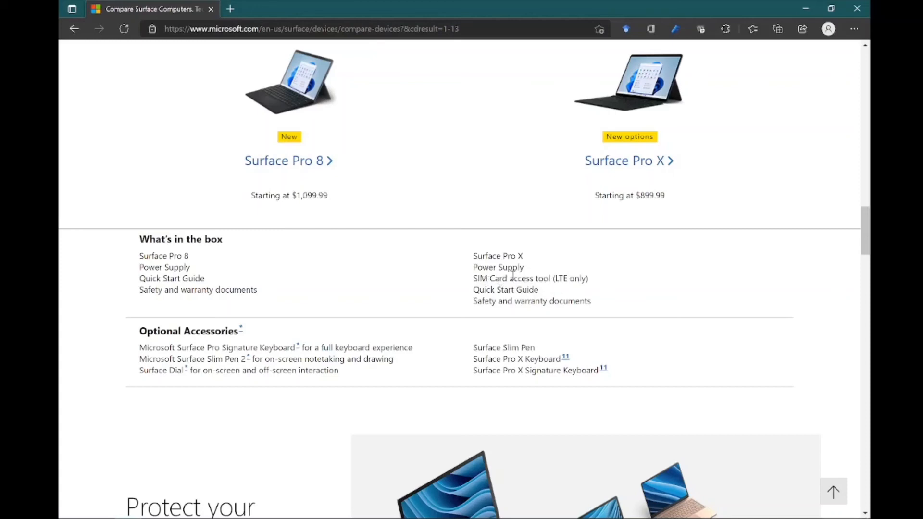
mouse_move(564, 283)
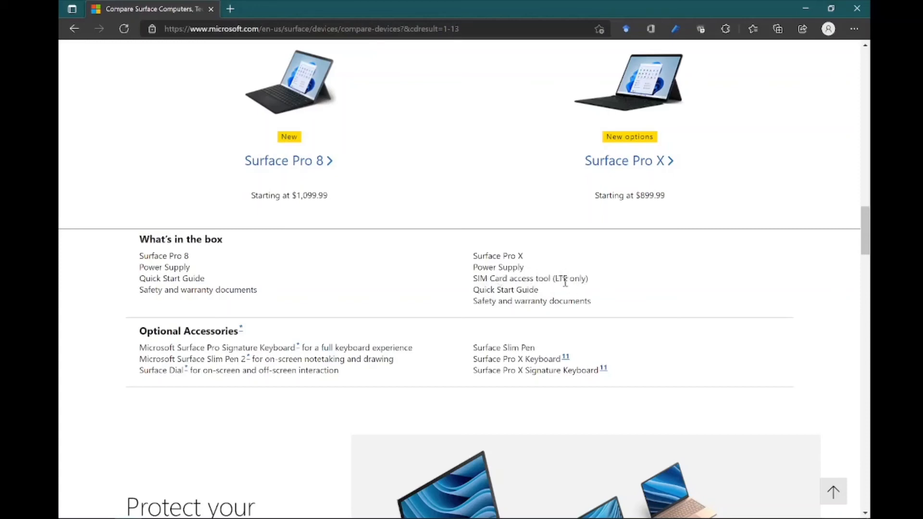
mouse_move(270, 285)
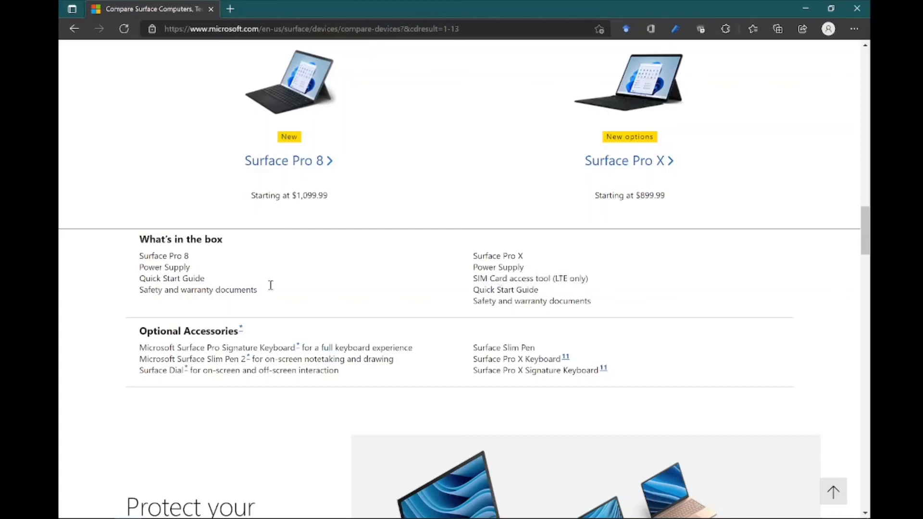
scroll("down", 3)
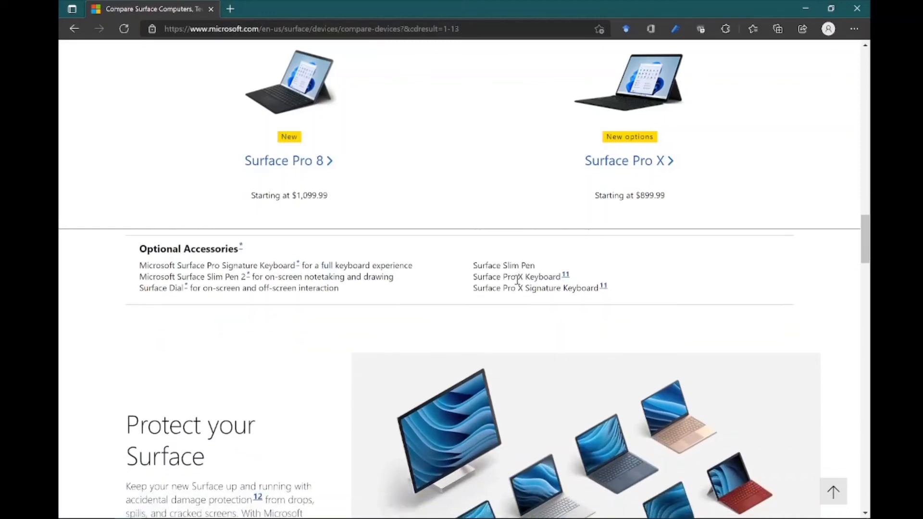
mouse_move(493, 302)
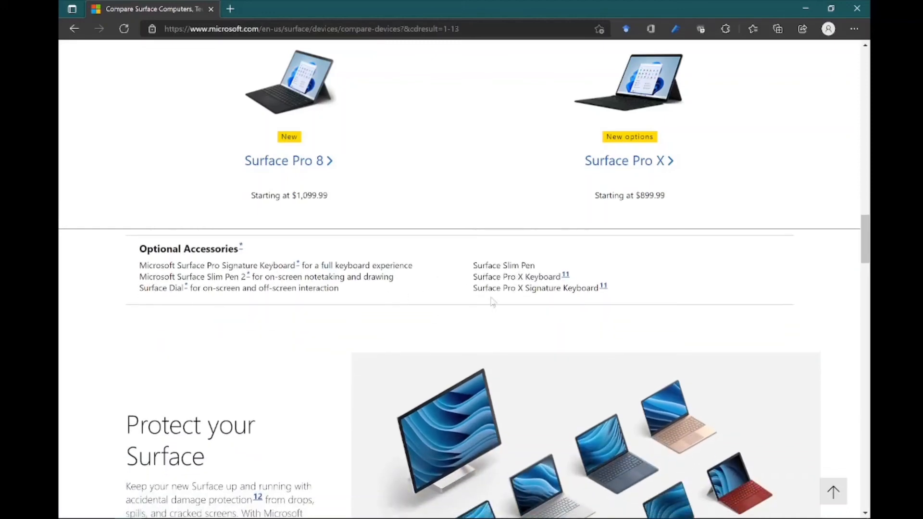
scroll("down", 3)
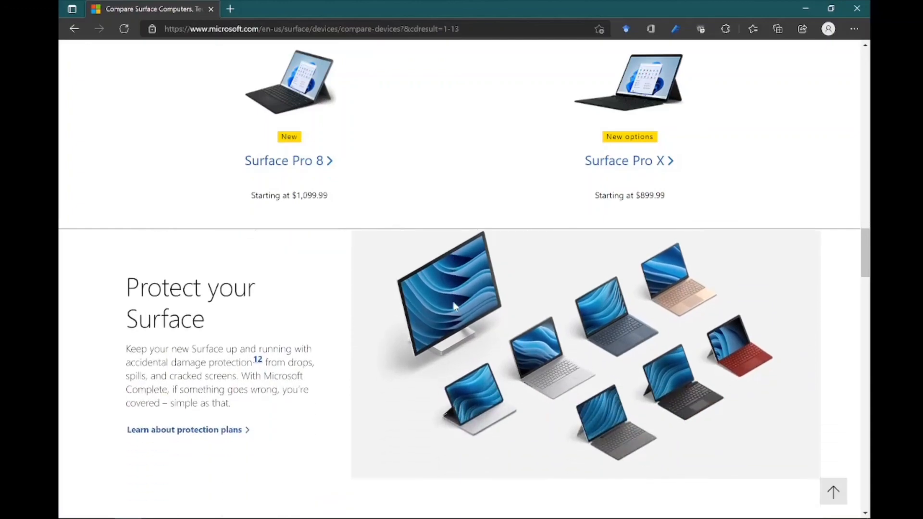
scroll("down", 3)
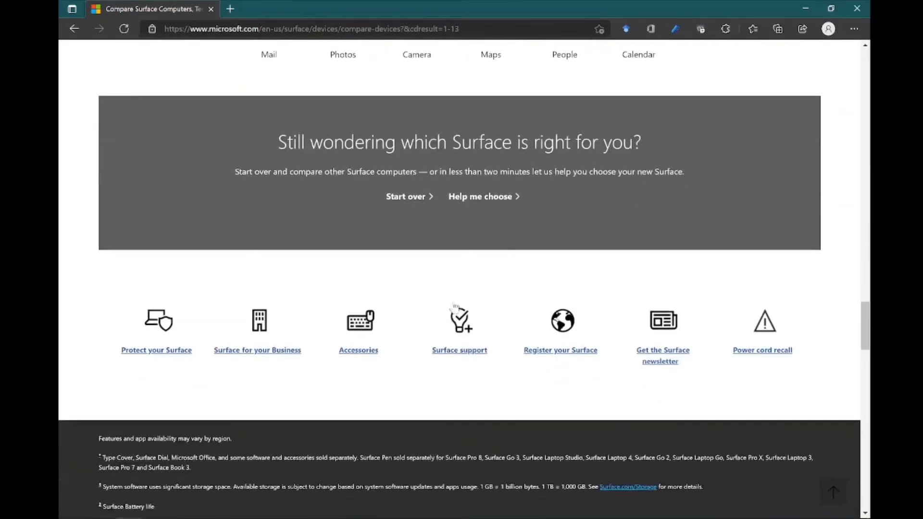
scroll("down", 3)
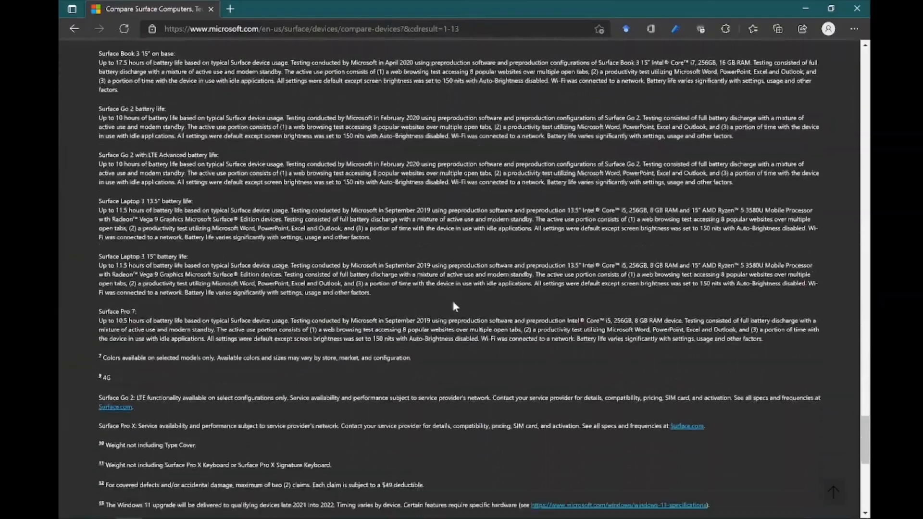
scroll("up", 3)
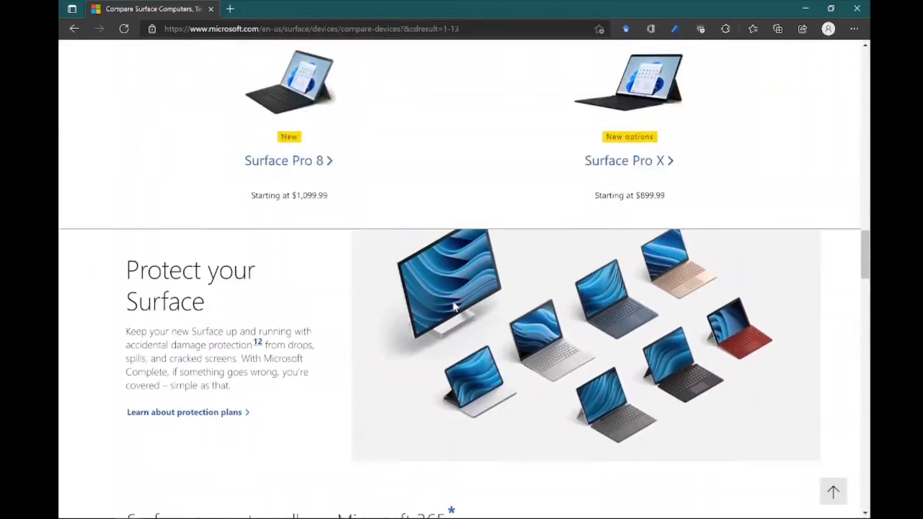
scroll("down", 3)
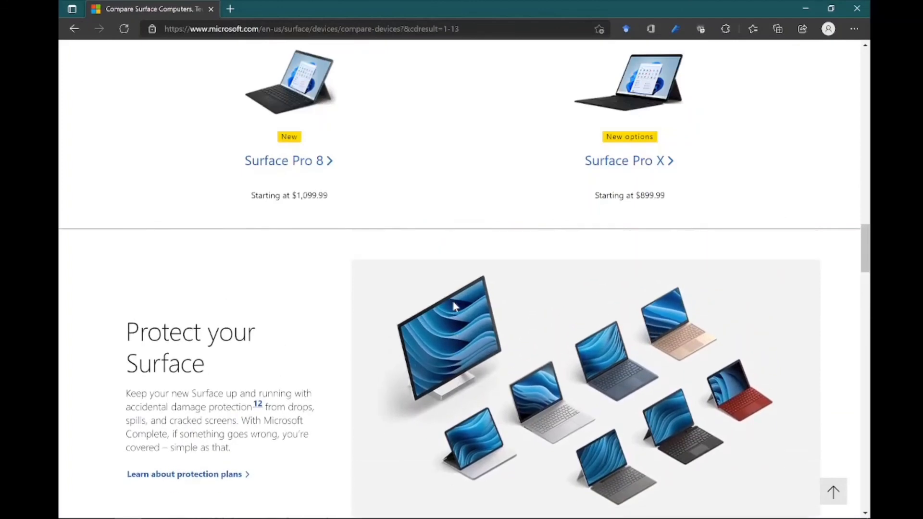
scroll("down", 3)
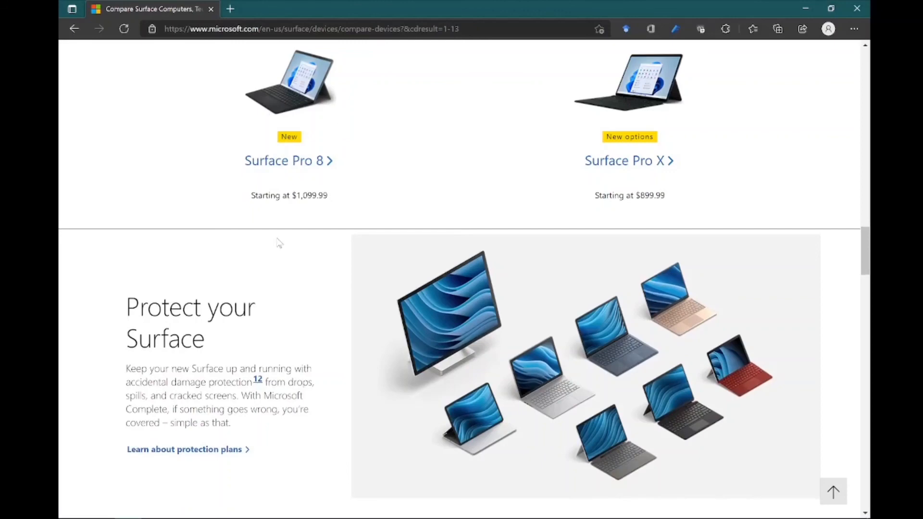
mouse_move(364, 203)
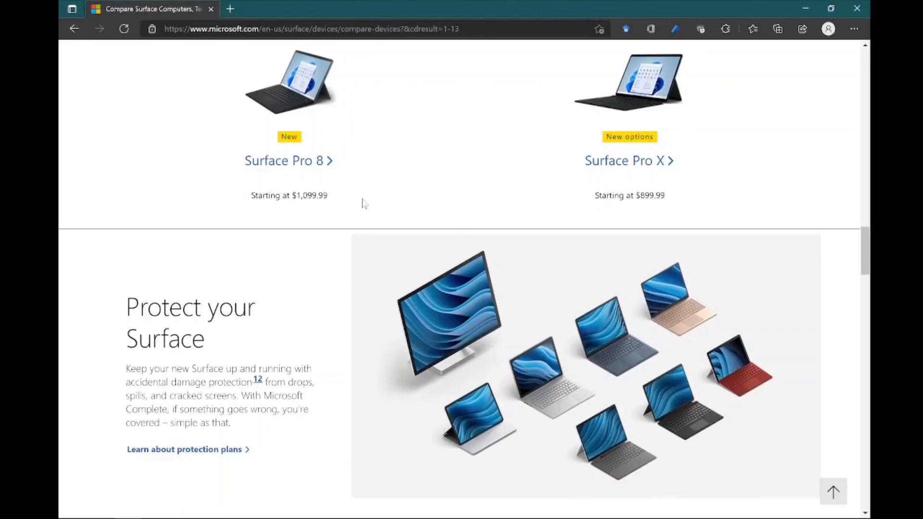